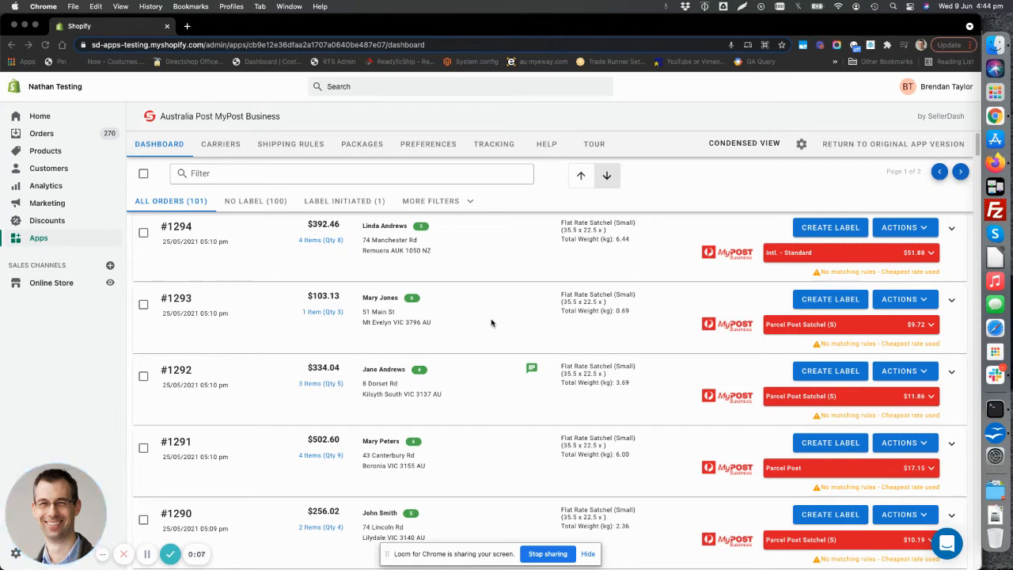
pyautogui.moveTo(514, 275)
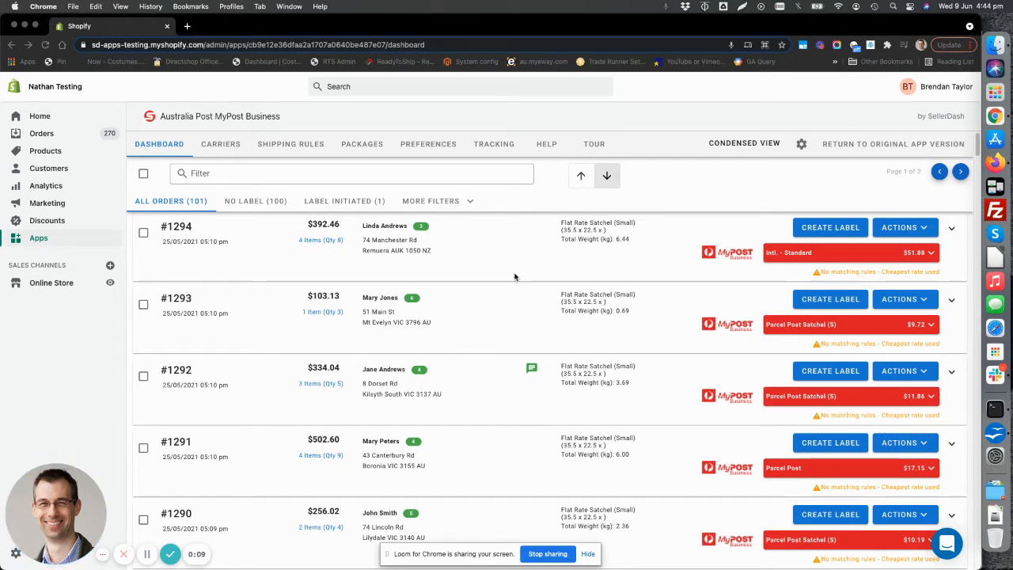
pyautogui.moveTo(520, 272)
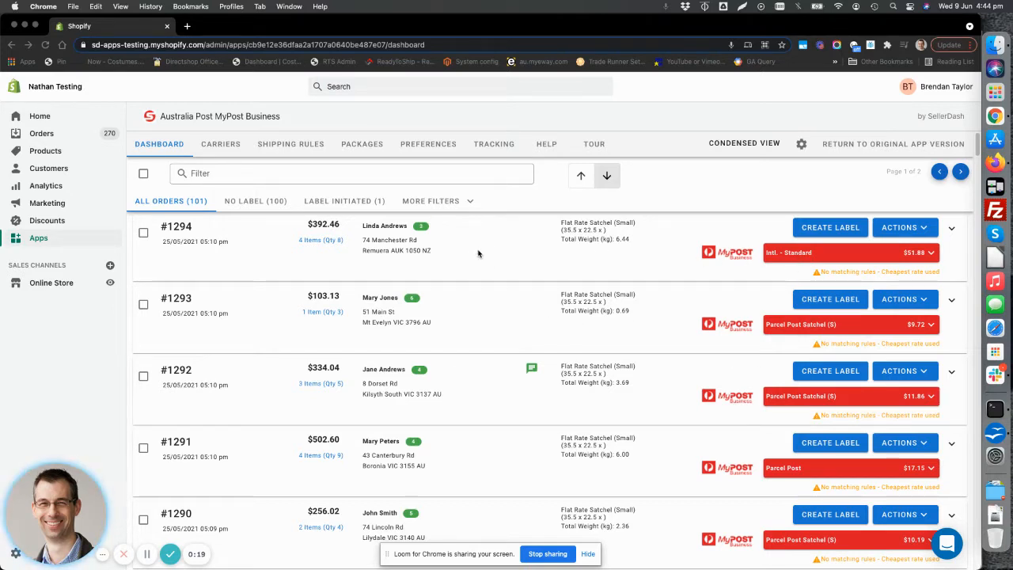
pyautogui.moveTo(483, 259)
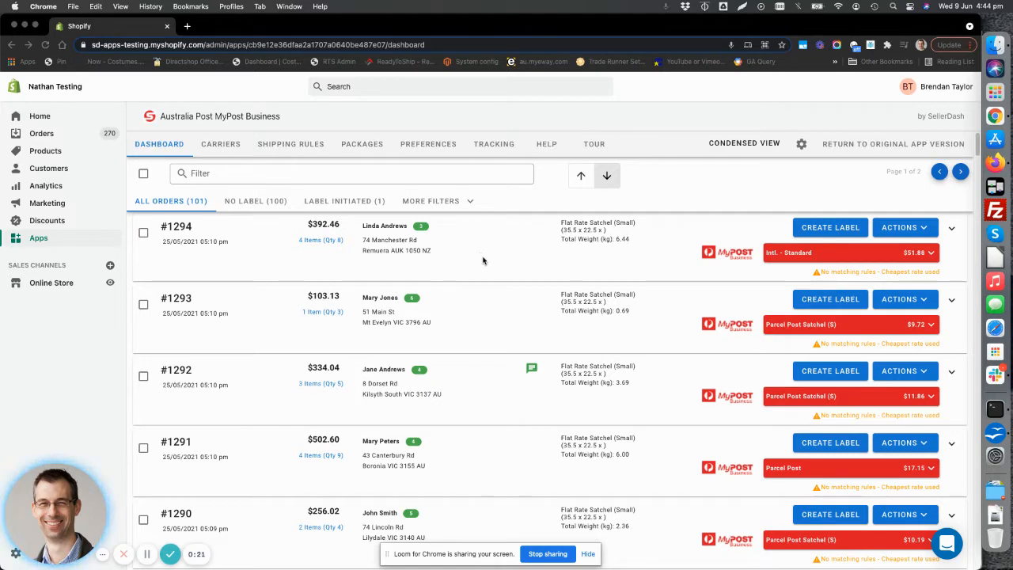
pyautogui.moveTo(491, 324)
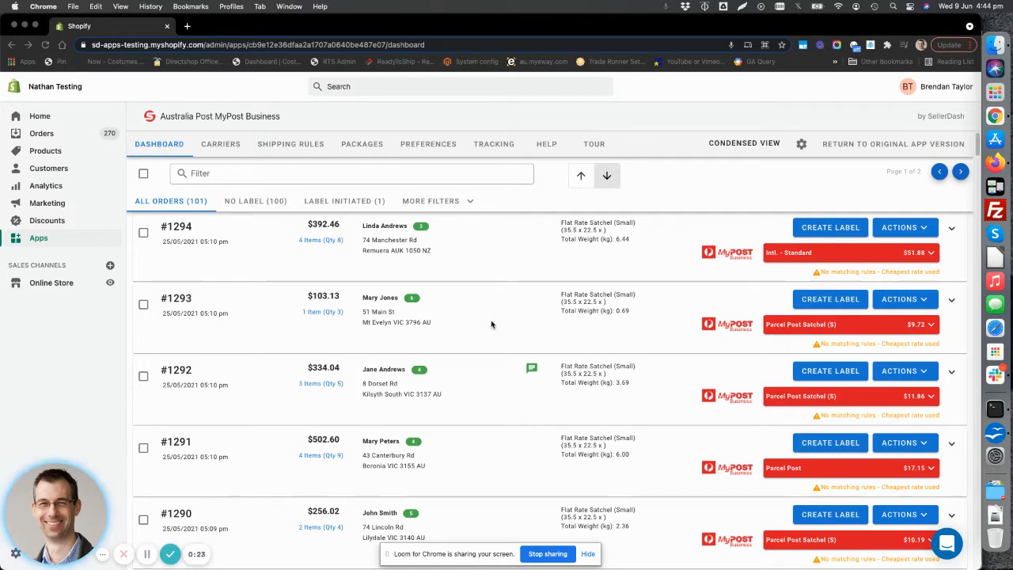
pyautogui.moveTo(370, 237)
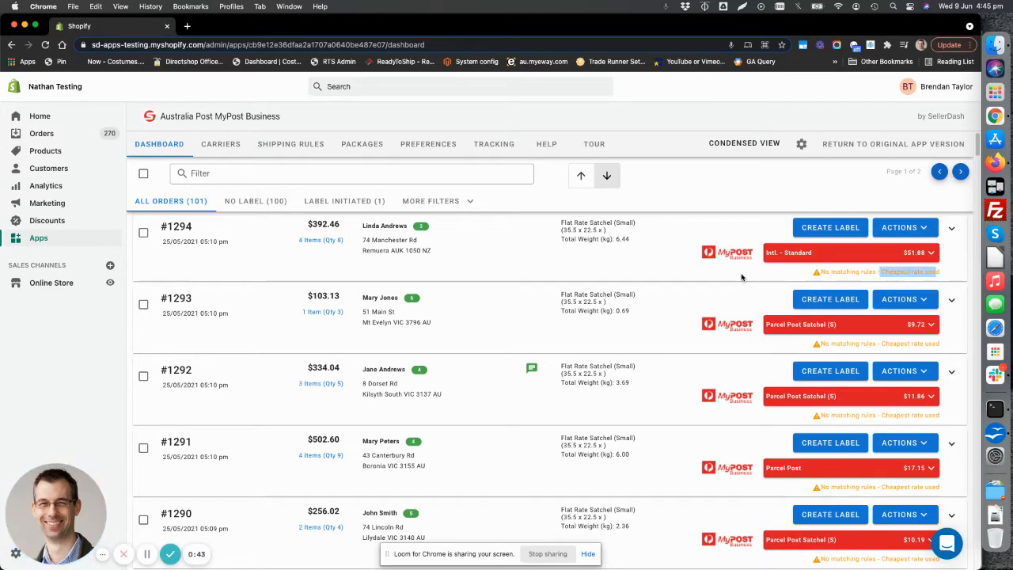
pyautogui.moveTo(633, 269)
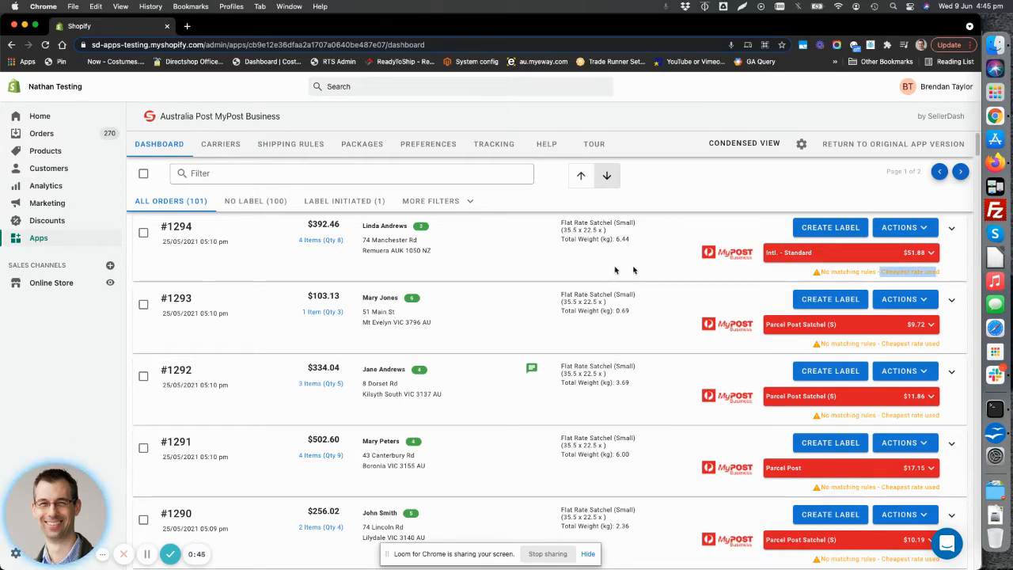
# Step: Dismiss order #1293's rate options and go to the Packages settings
pyautogui.scroll(-3)
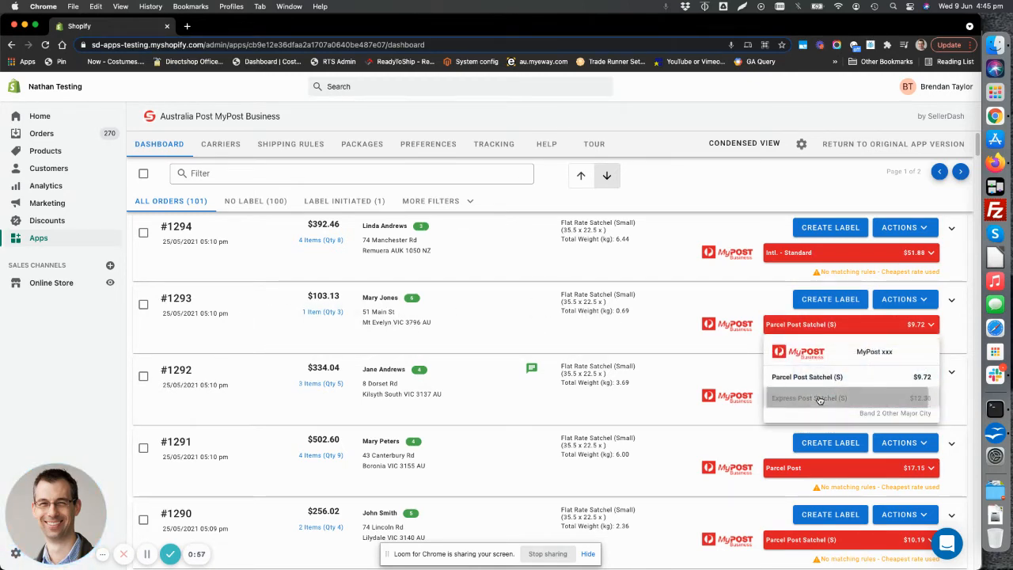
pyautogui.click(820, 399)
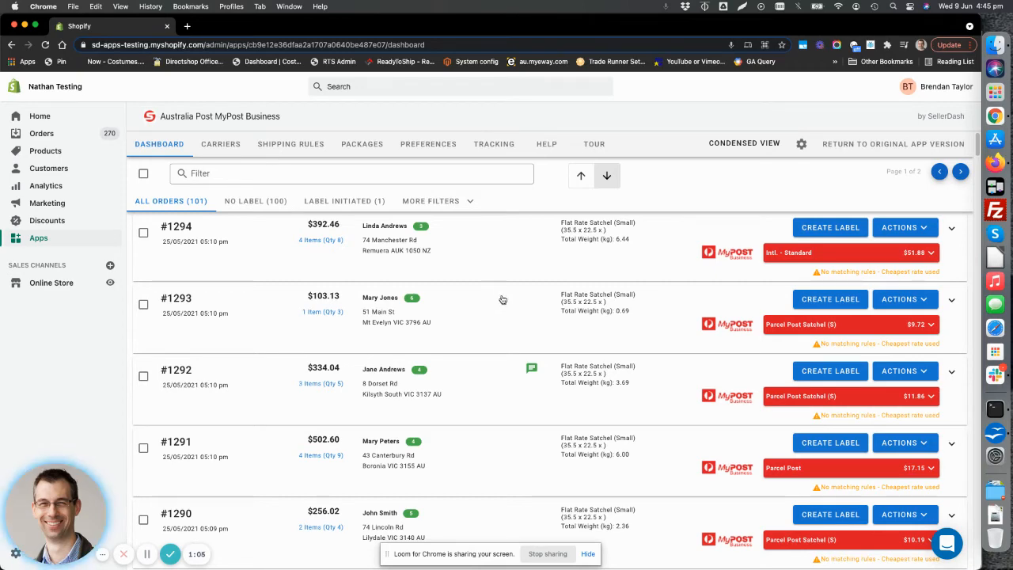
pyautogui.click(361, 143)
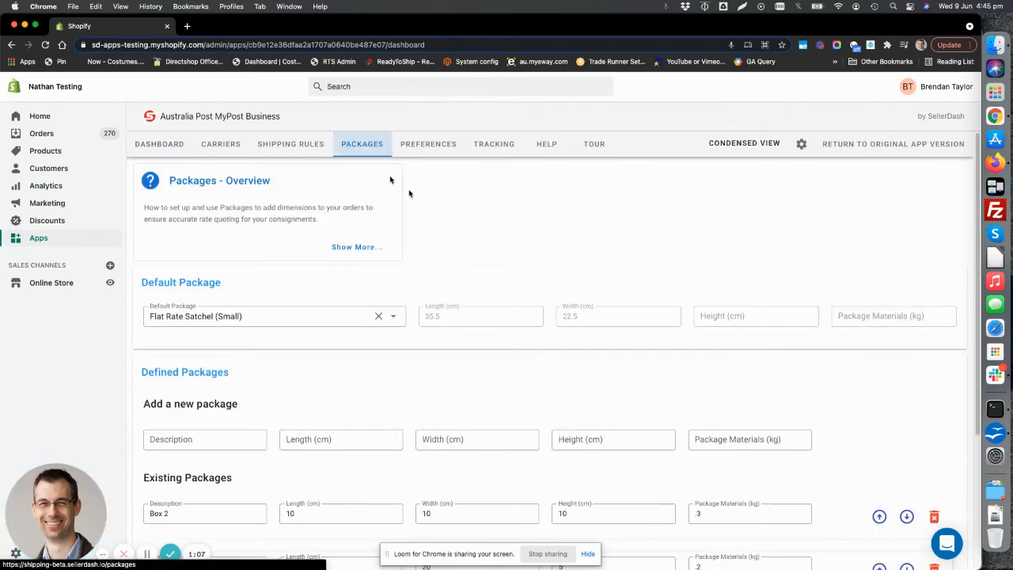
pyautogui.moveTo(557, 228)
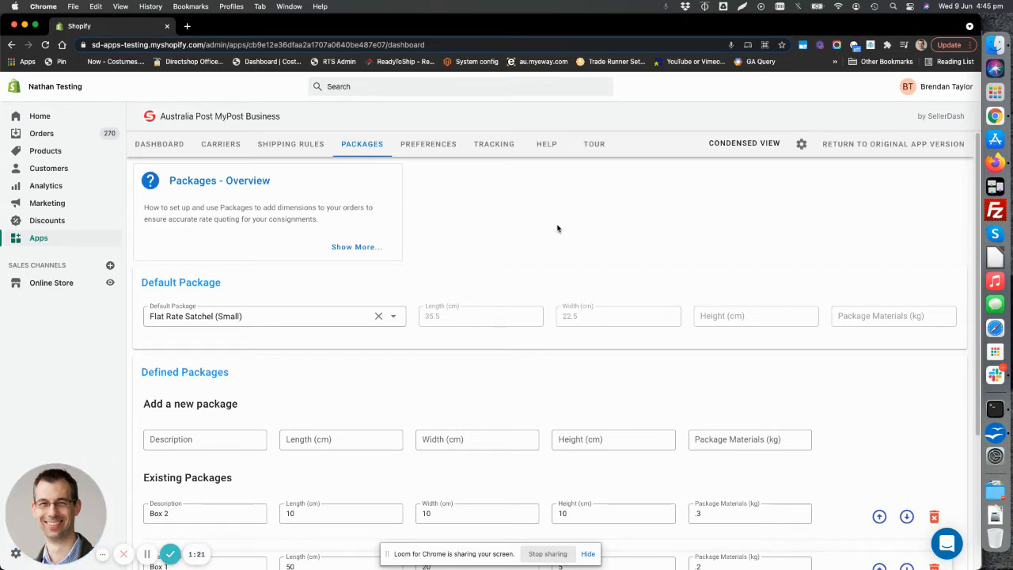
pyautogui.moveTo(551, 231)
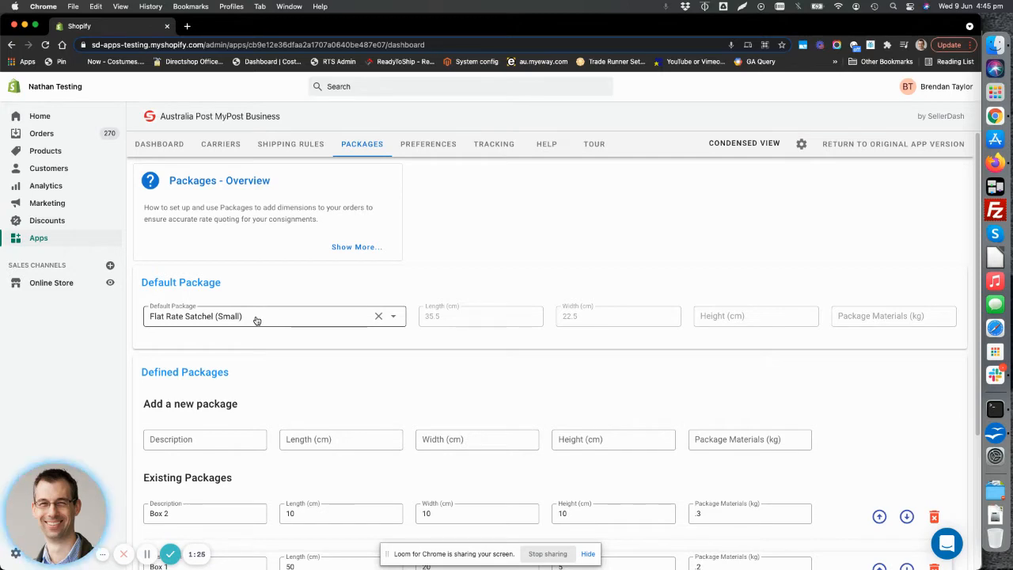
pyautogui.moveTo(279, 320)
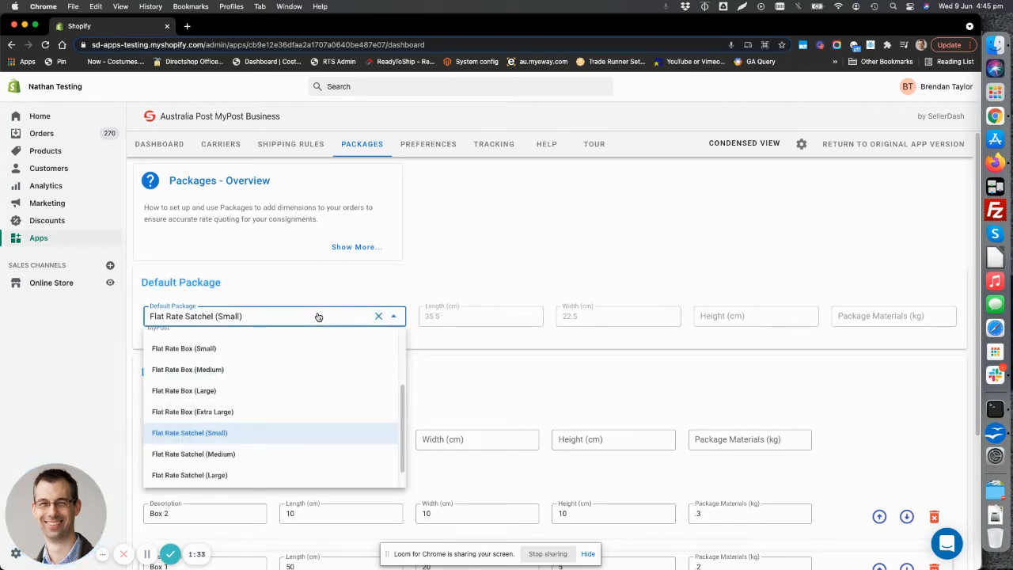
# Step: Keep Flat Rate Satchel (Small) as the default package and review the existing packages
pyautogui.click(190, 434)
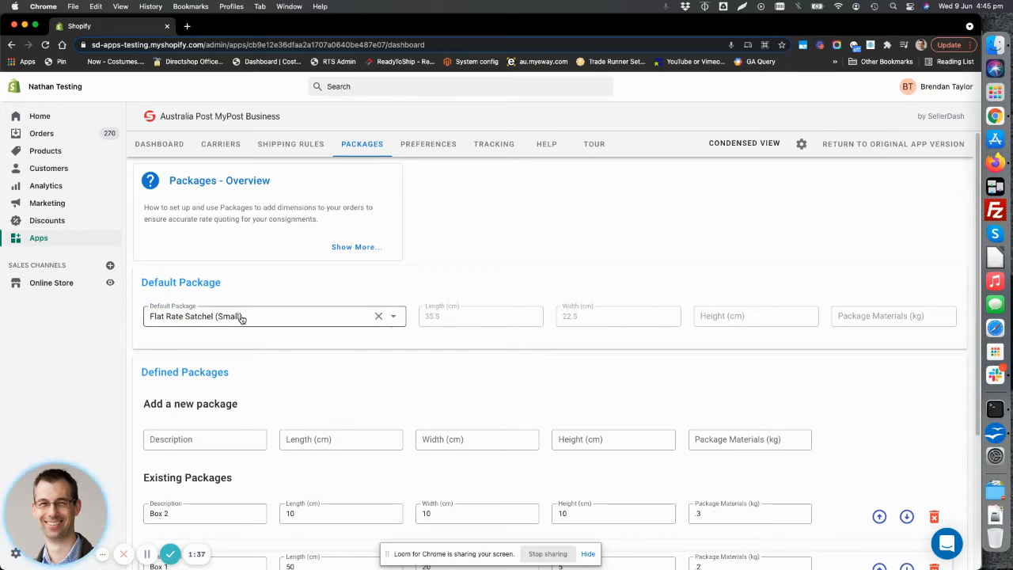
pyautogui.scroll(-3)
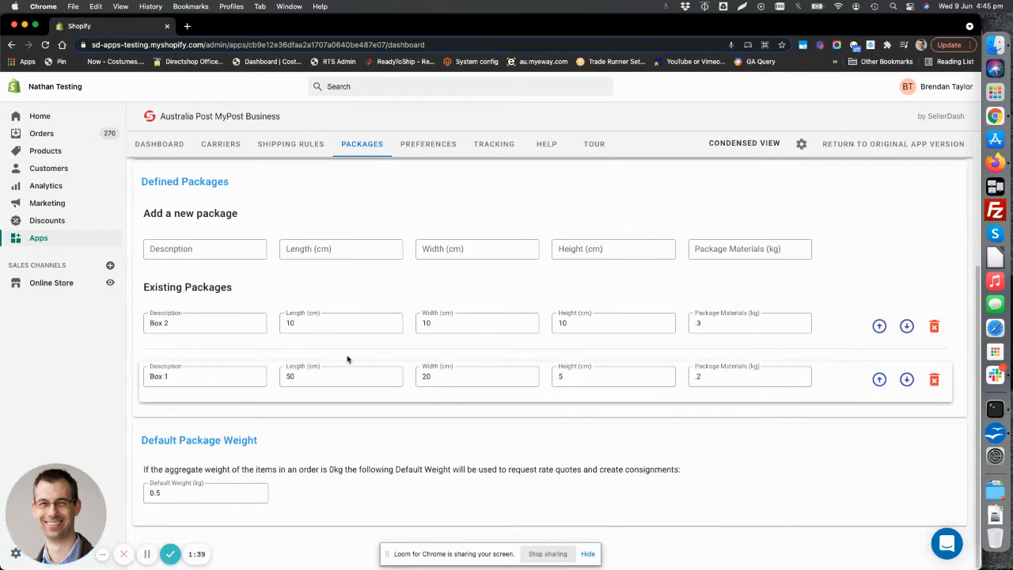
pyautogui.click(206, 494)
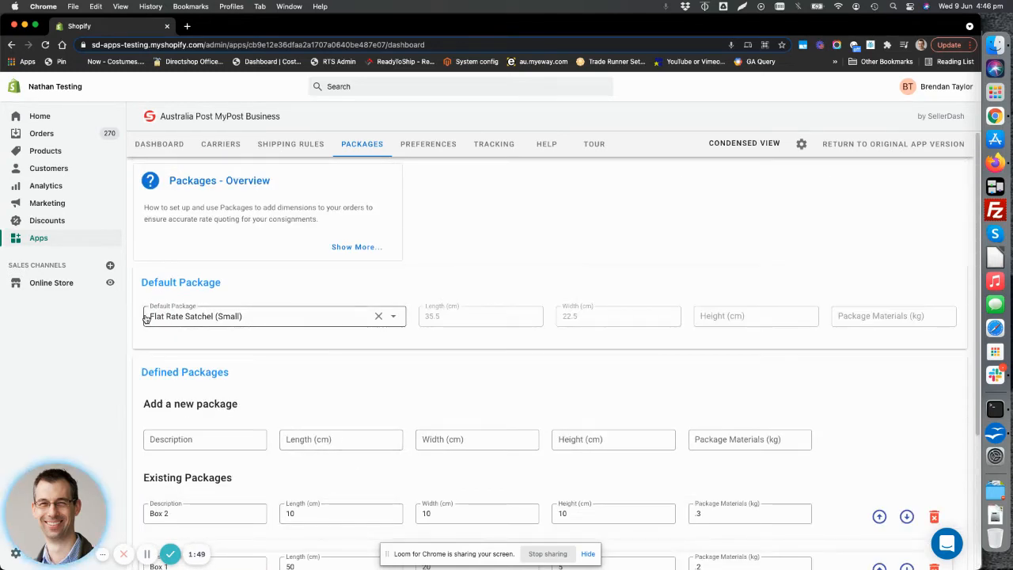
pyautogui.moveTo(309, 320)
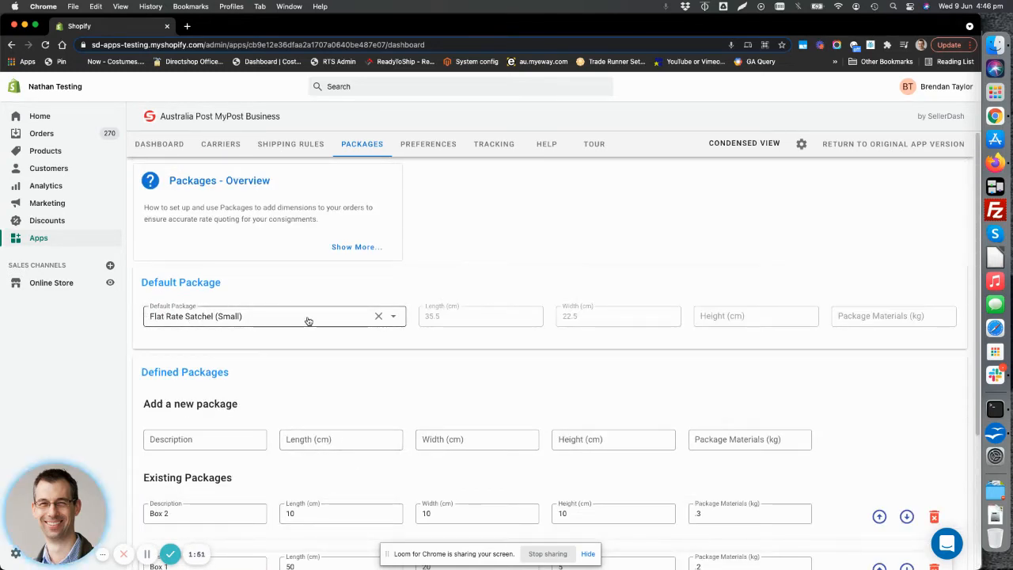
# Step: Resize Box 2 to 20 × 20 cm and move Box 1 above Box 2
pyautogui.scroll(-3)
pyautogui.write('20')
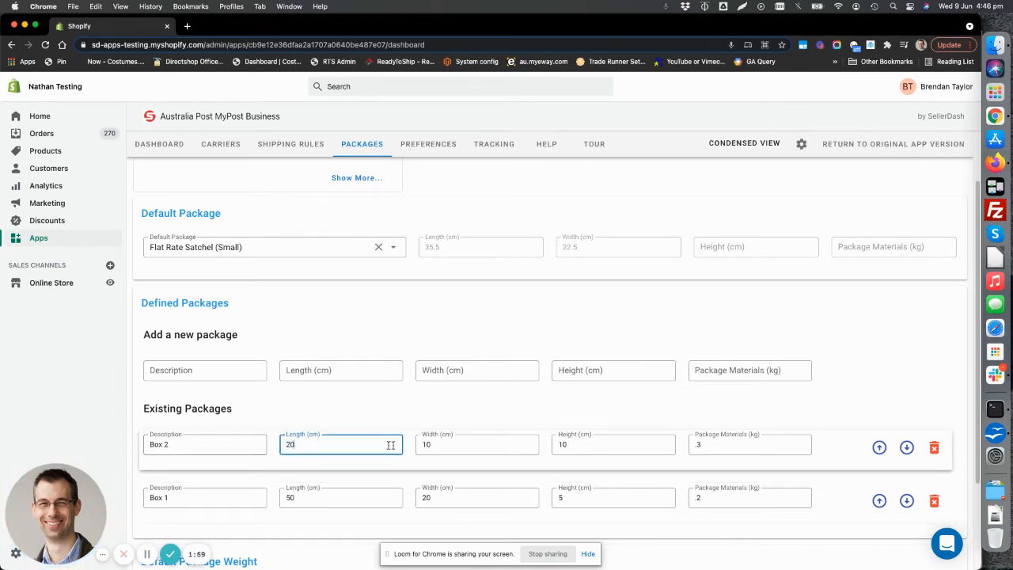
pyautogui.click(476, 443)
pyautogui.write('20')
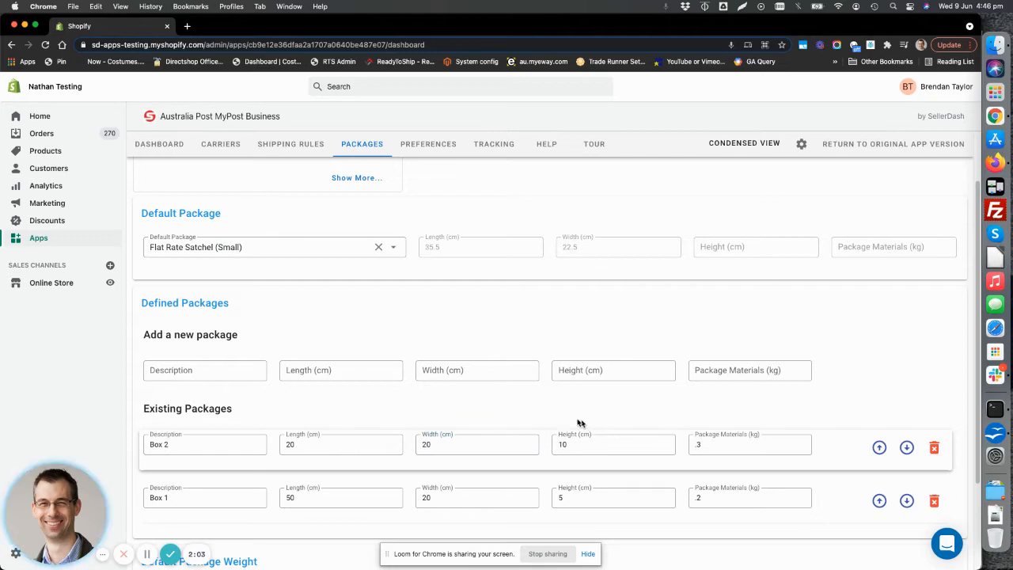
pyautogui.moveTo(839, 484)
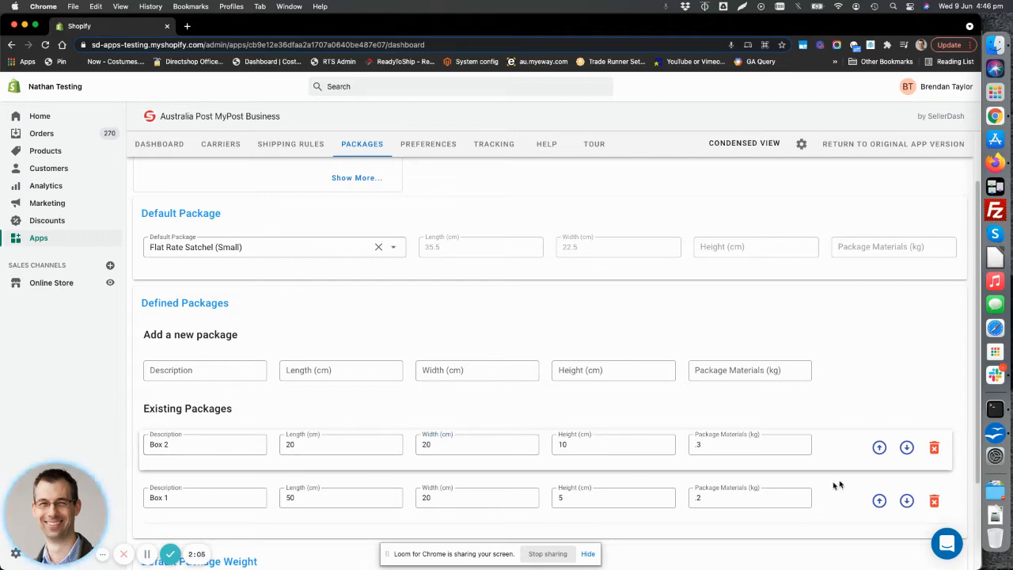
pyautogui.moveTo(879, 500)
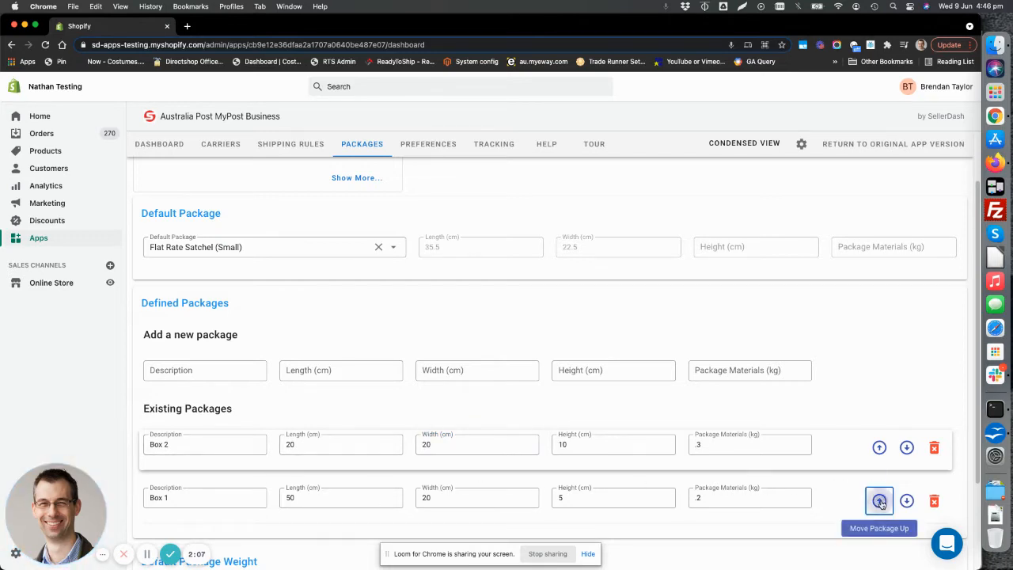
pyautogui.click(877, 500)
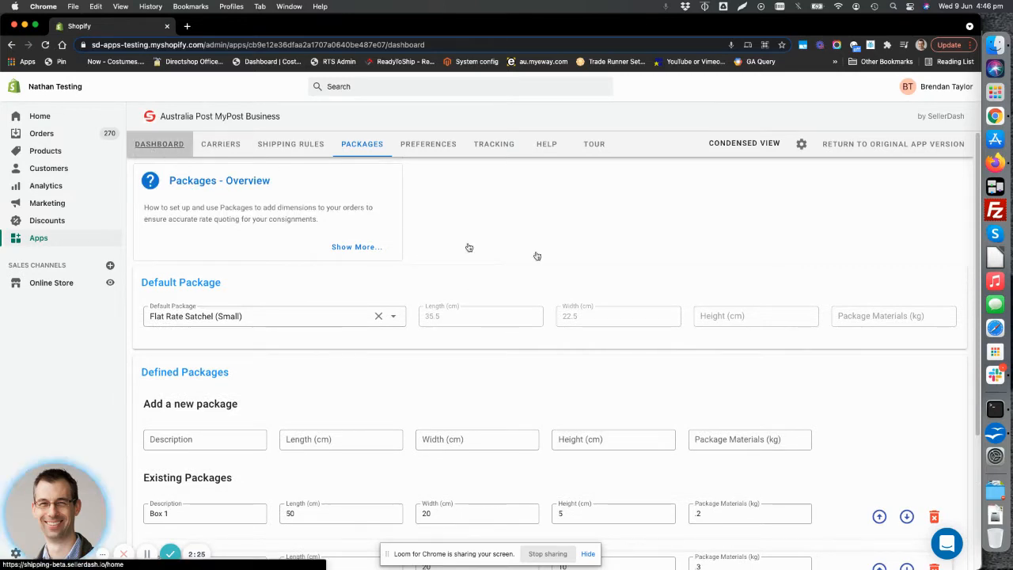
# Step: Return to the Dashboard order list
pyautogui.click(158, 145)
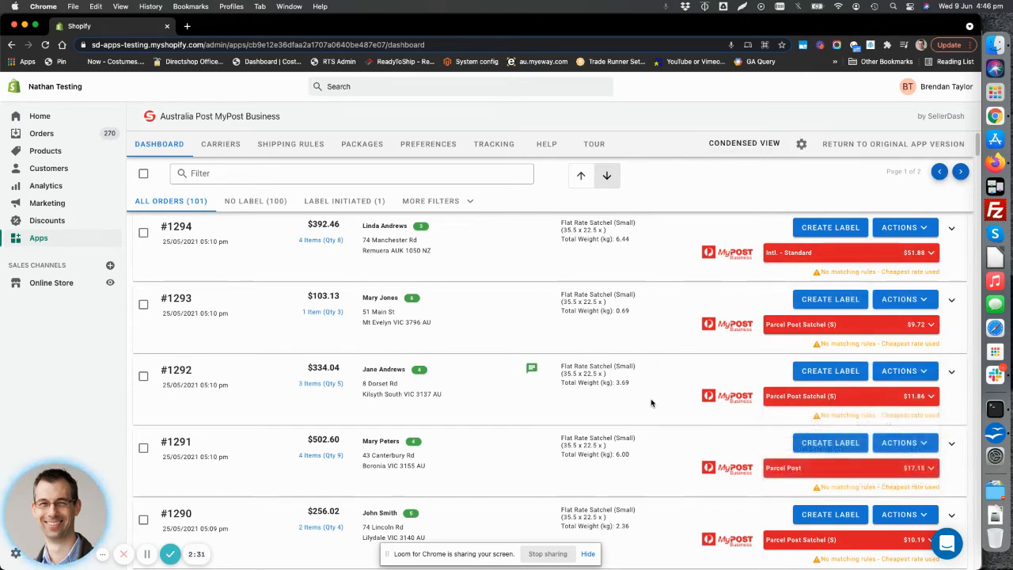
pyautogui.moveTo(584, 231)
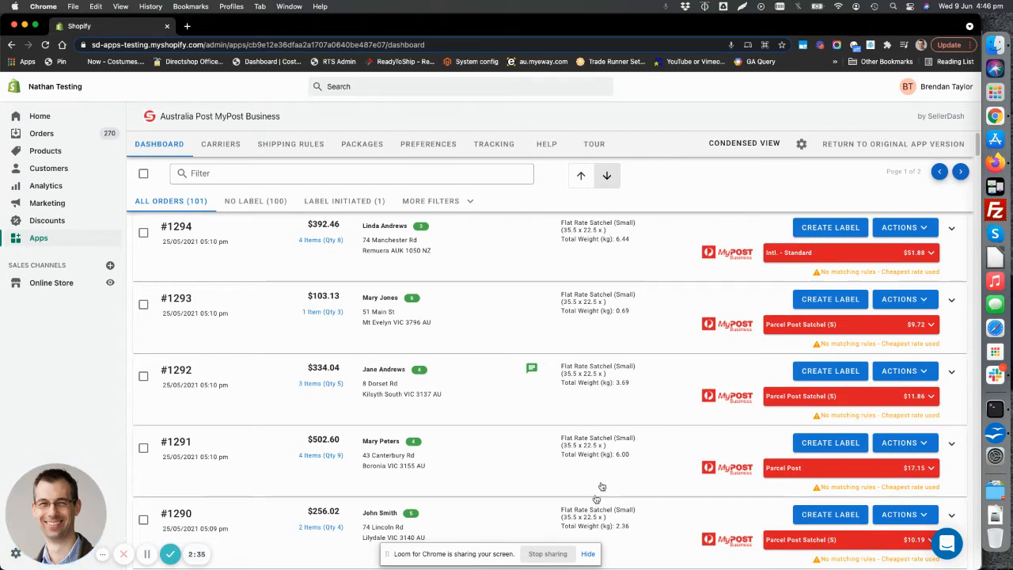
pyautogui.moveTo(630, 388)
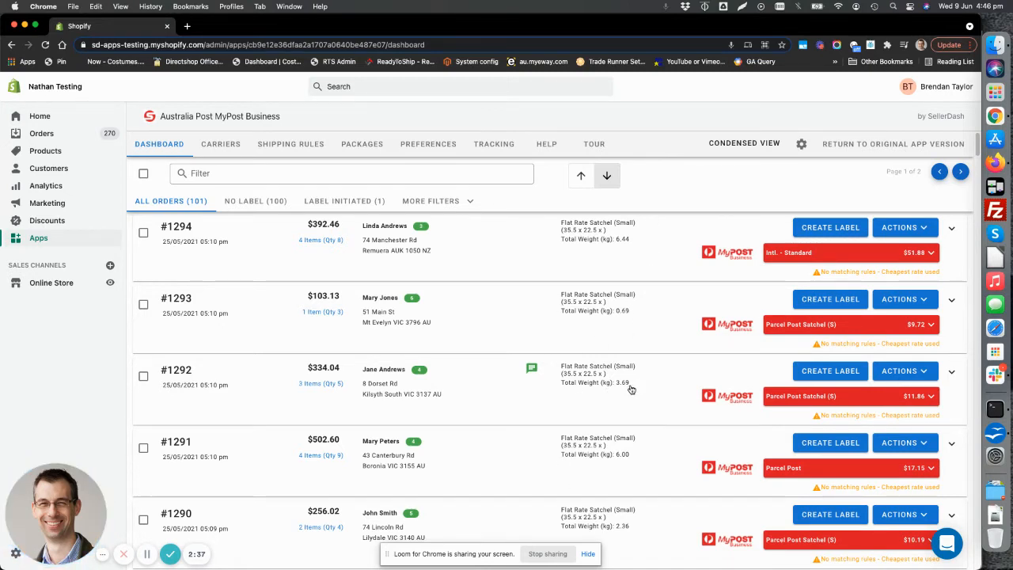
pyautogui.moveTo(641, 456)
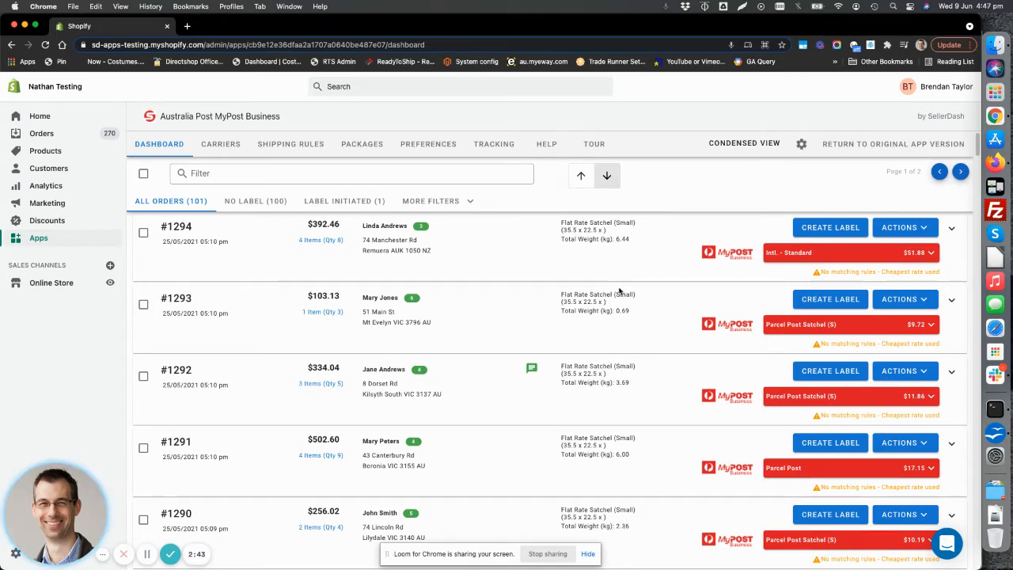
pyautogui.moveTo(484, 275)
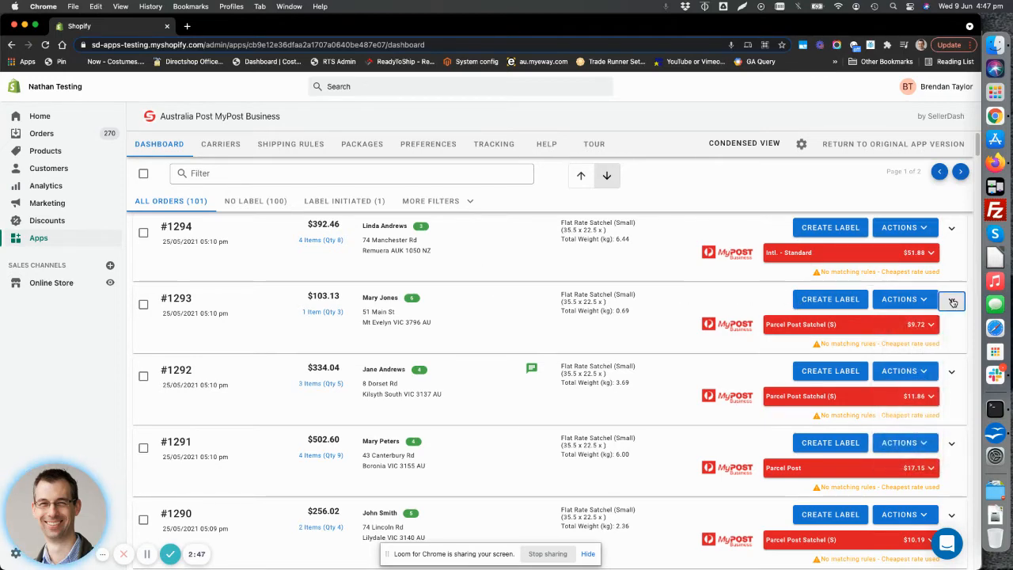
# Step: Expand order #1293, highlight the word Express in its summary, then go to Shipping Rules
pyautogui.click(953, 301)
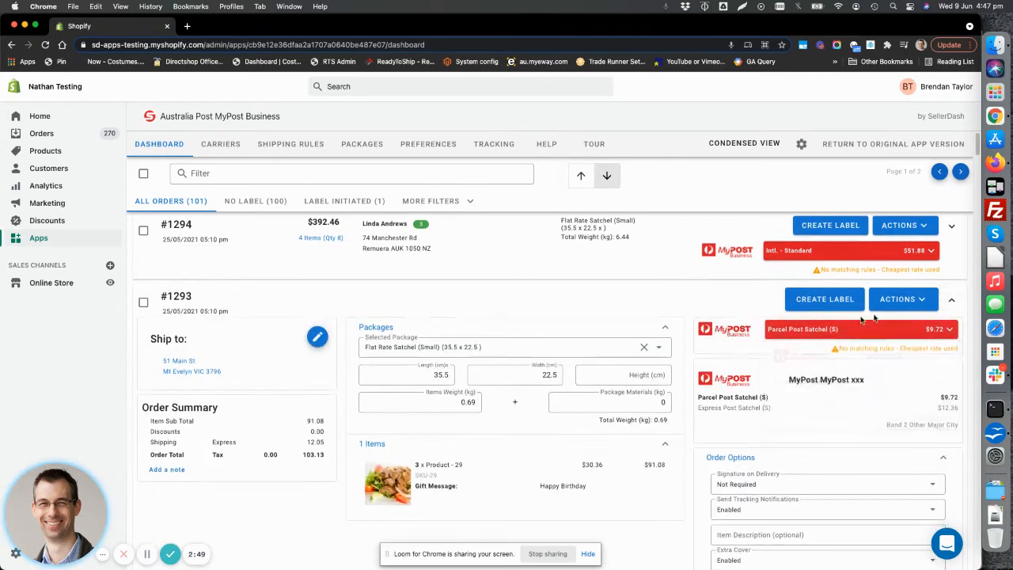
pyautogui.scroll(-3)
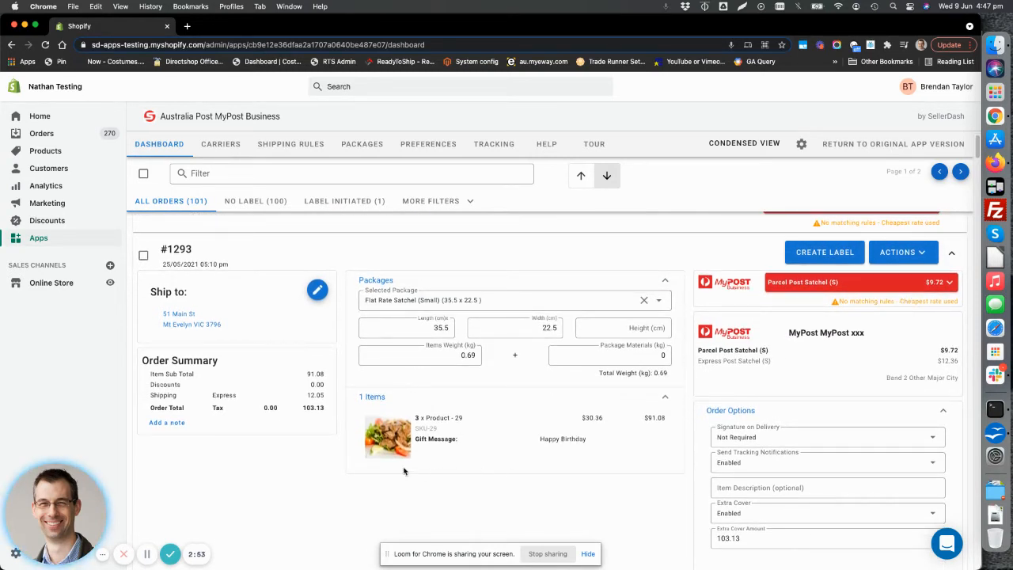
pyautogui.doubleClick(225, 396)
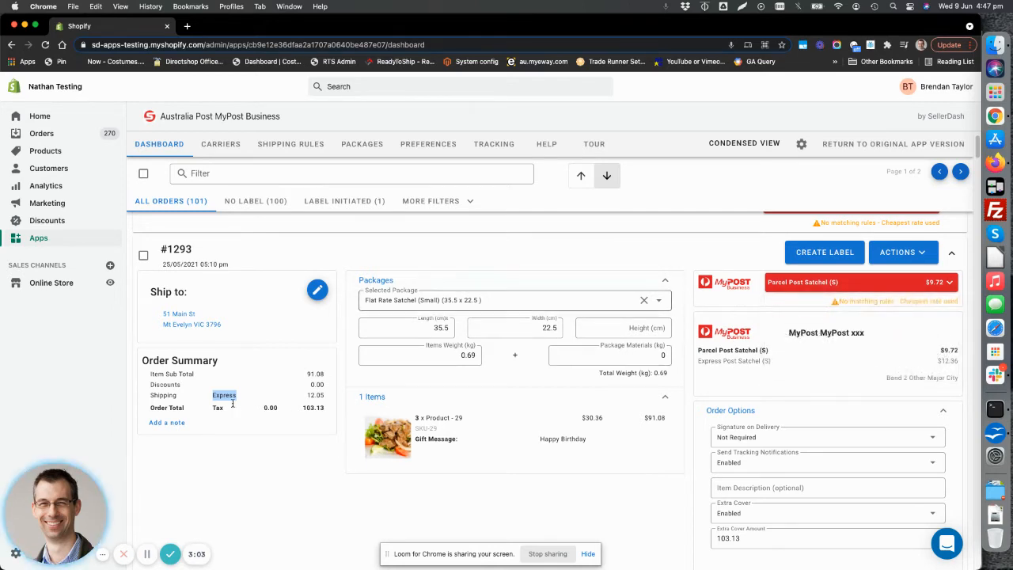
pyautogui.rightClick(225, 396)
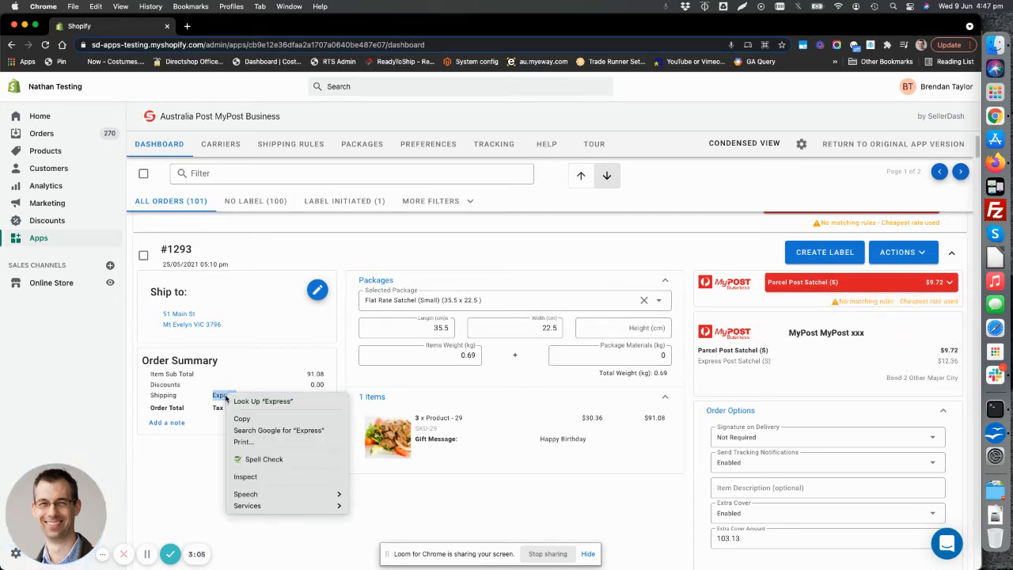
pyautogui.click(225, 394)
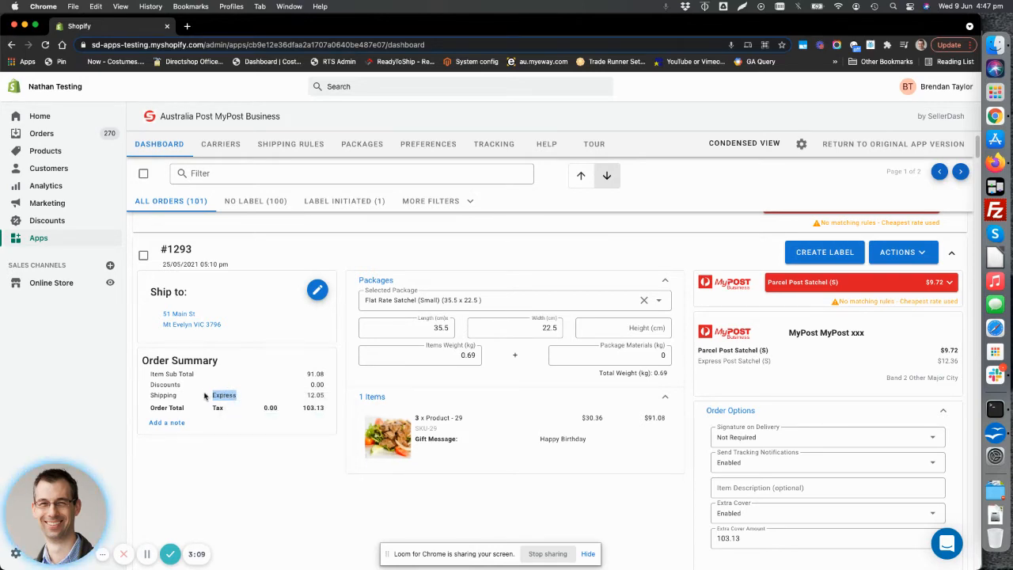
pyautogui.doubleClick(225, 395)
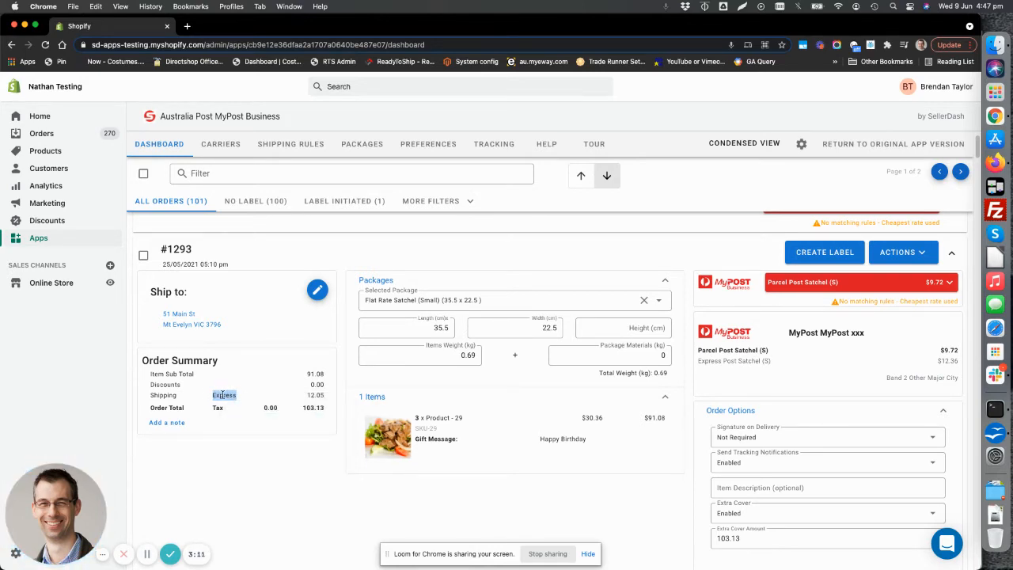
pyautogui.click(292, 143)
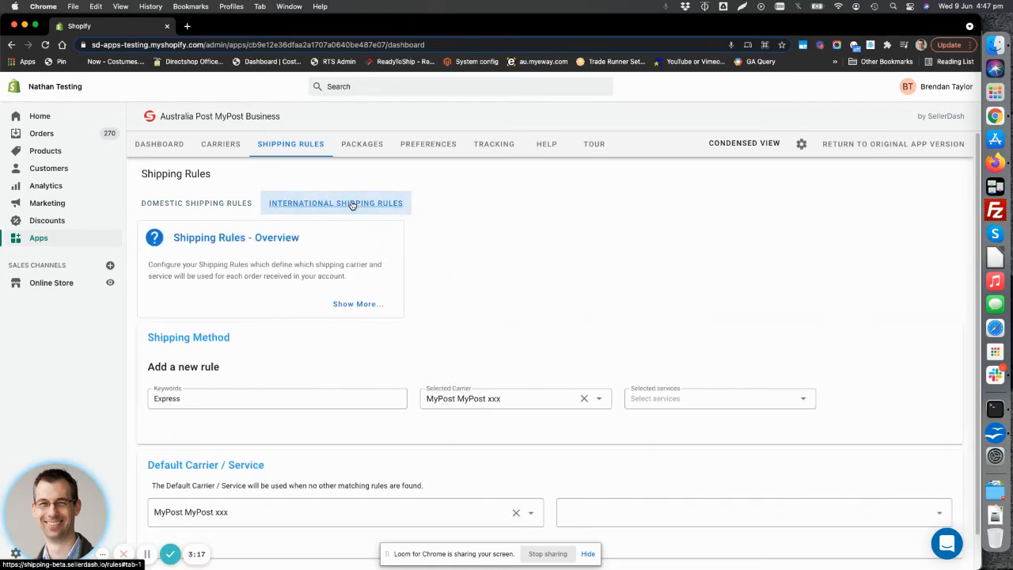
# Step: Show Domestic Shipping Rules and choose a default carrier for unmatched orders
pyautogui.click(196, 202)
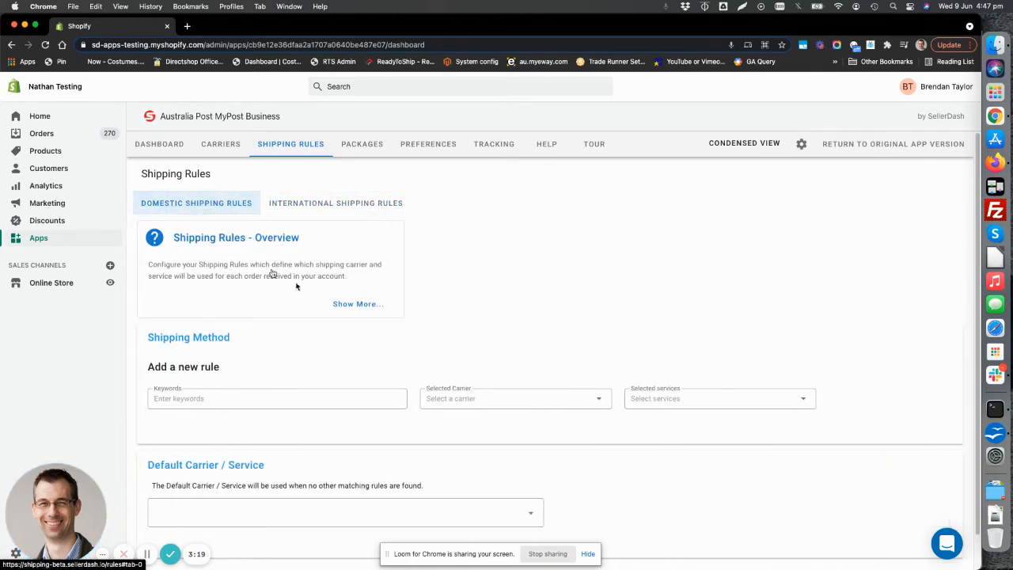
pyautogui.scroll(-3)
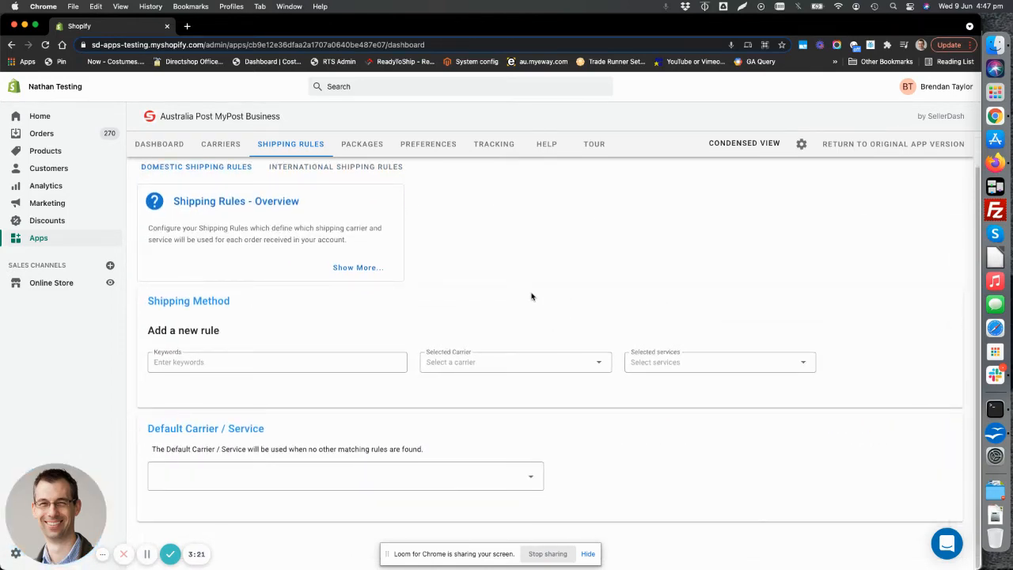
pyautogui.moveTo(474, 437)
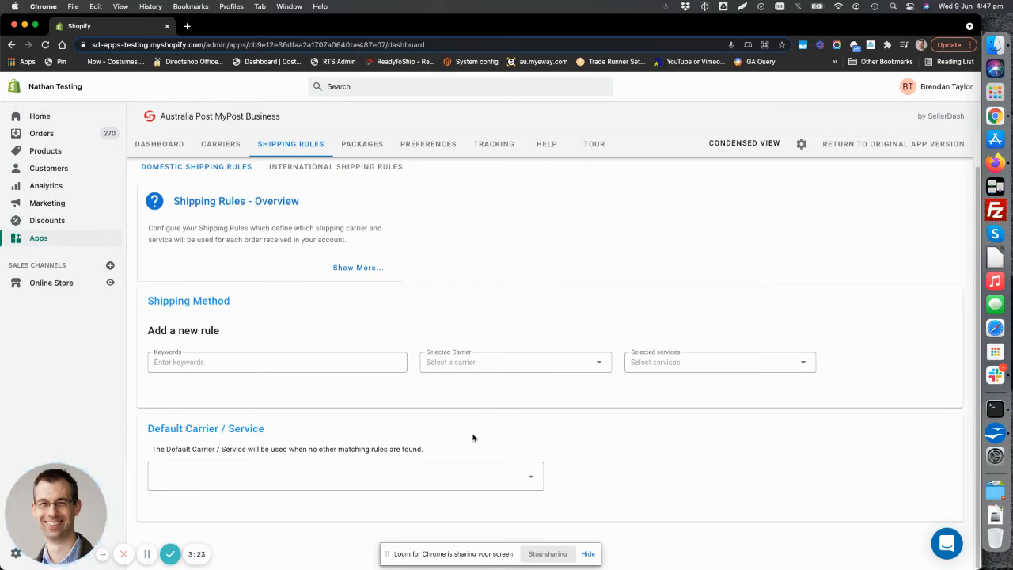
pyautogui.moveTo(436, 478)
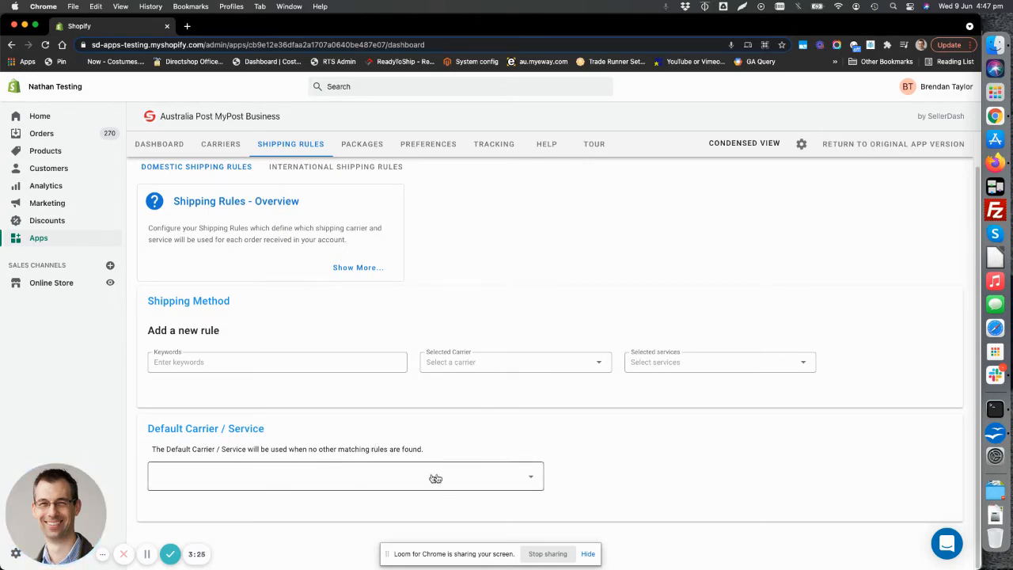
pyautogui.moveTo(246, 449); pyautogui.dragTo(424, 450)
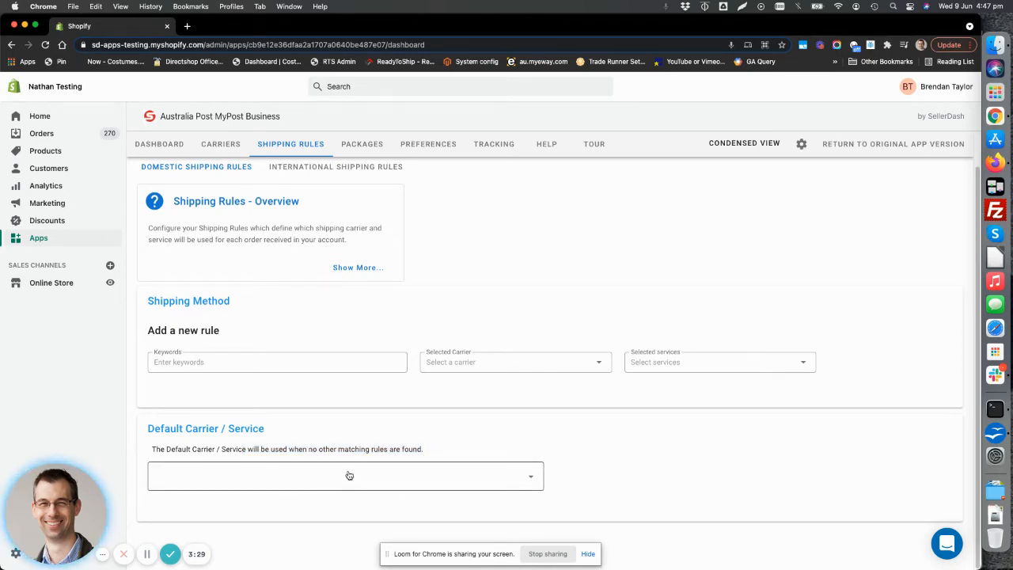
pyautogui.click(347, 475)
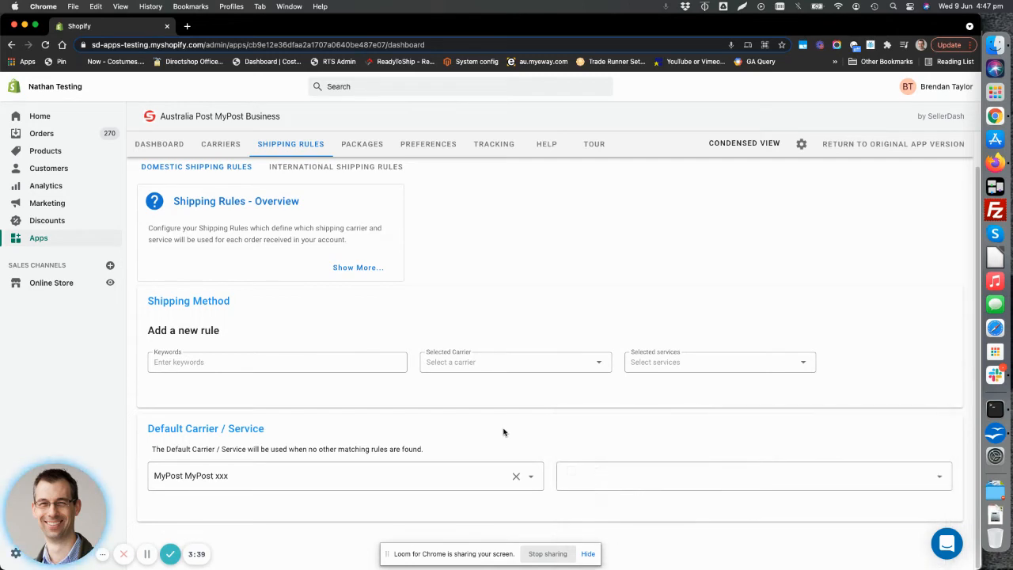
# Step: Start a new rule with keyword 'Express' and carrier MyPost MyPost xxx
pyautogui.click(277, 361)
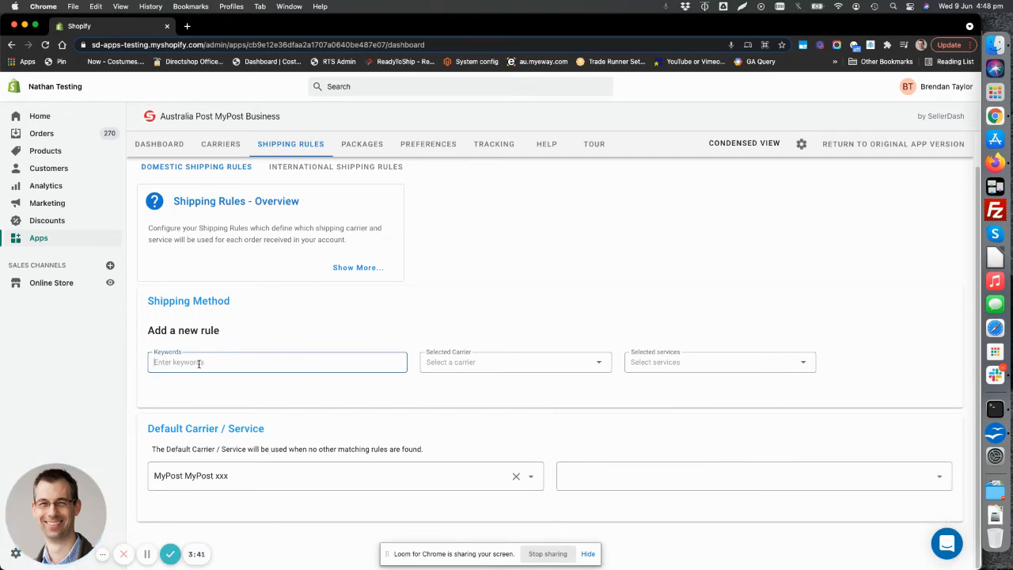
pyautogui.write('Express')
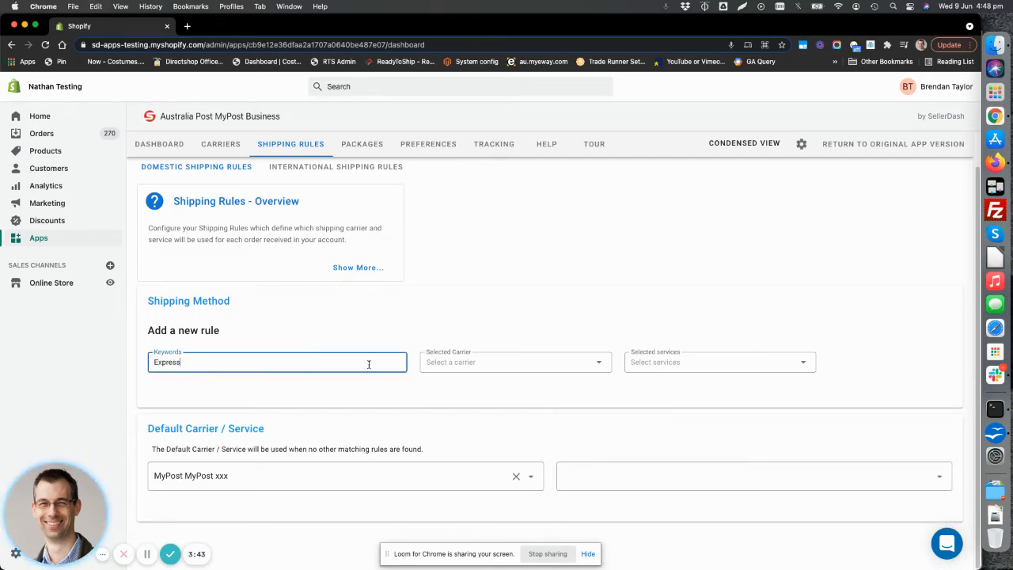
pyautogui.click(516, 362)
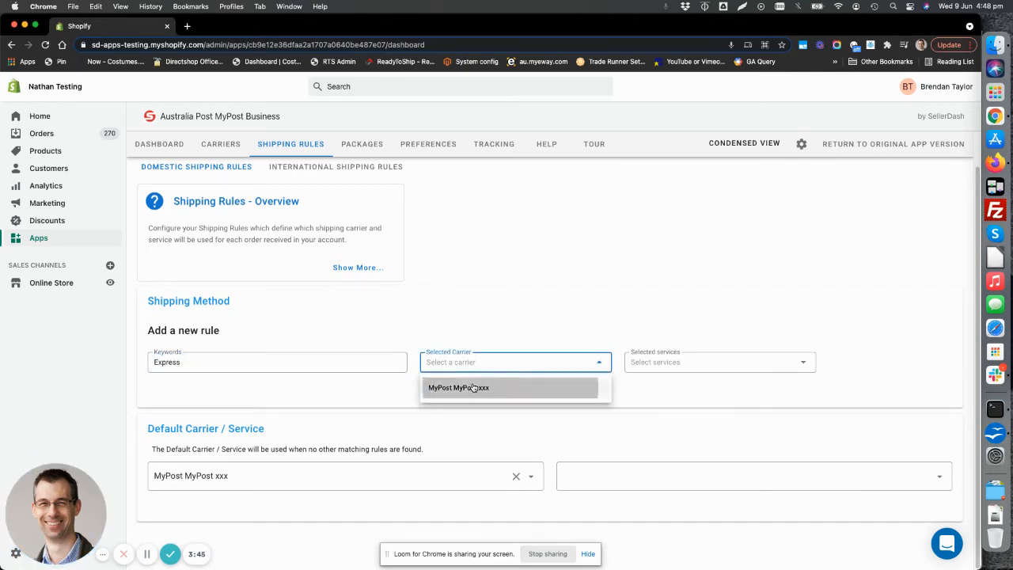
pyautogui.click(471, 388)
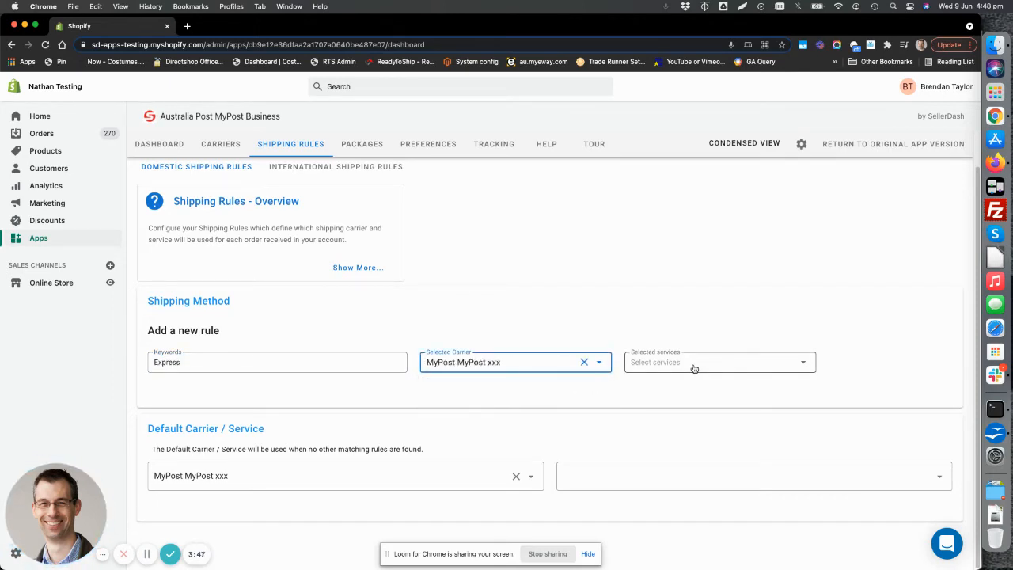
# Step: Add Express Post services incl. Express Post Parcels (BYO up to 5kg) and save the rule
pyautogui.click(719, 361)
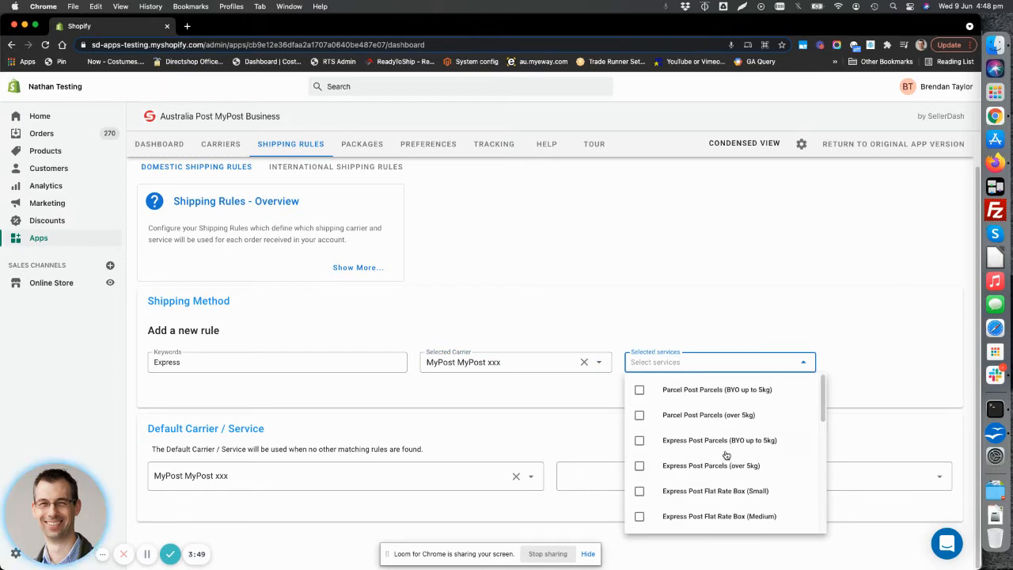
pyautogui.scroll(-3)
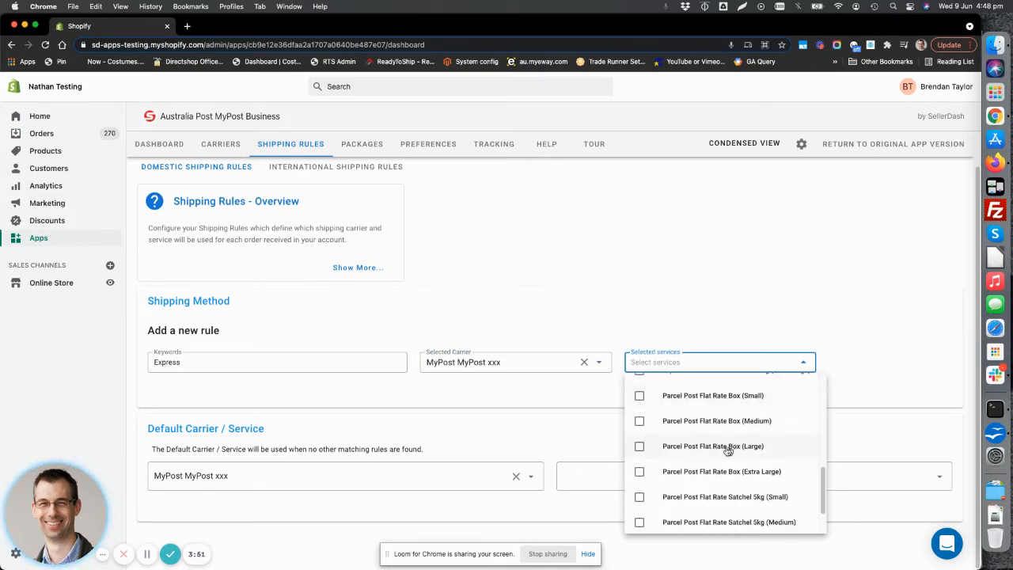
pyautogui.scroll(-3)
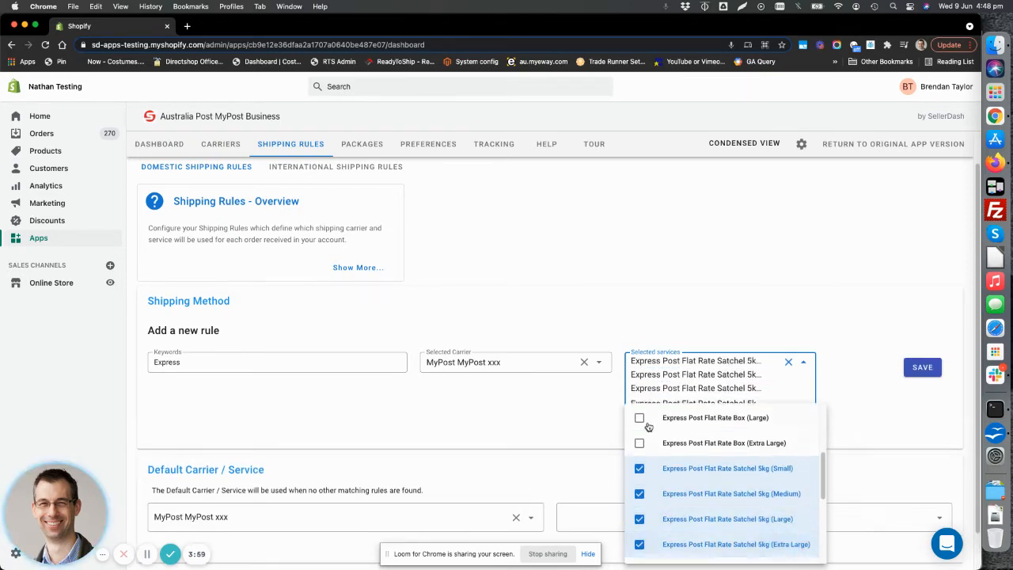
pyautogui.scroll(-3)
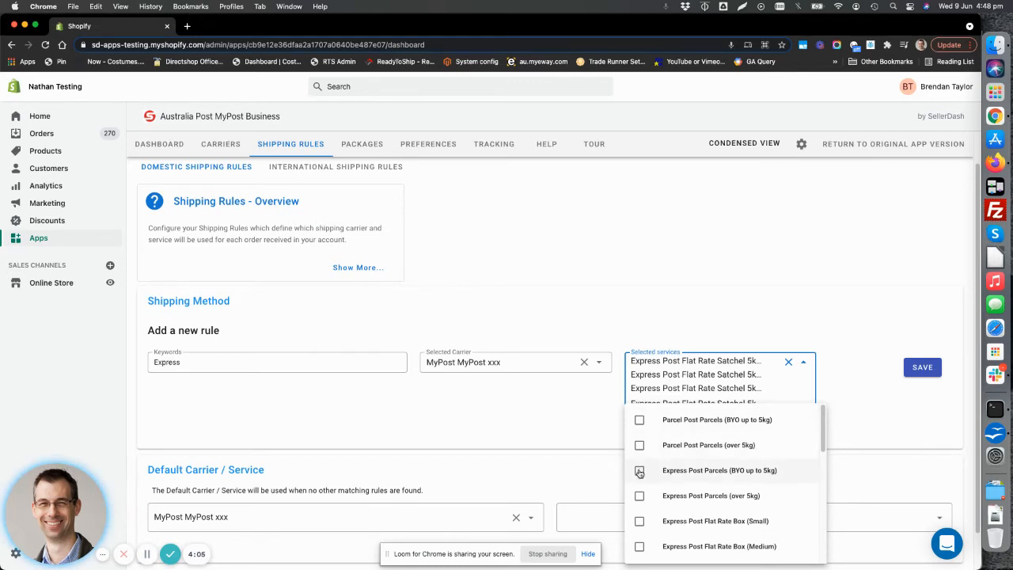
pyautogui.click(639, 472)
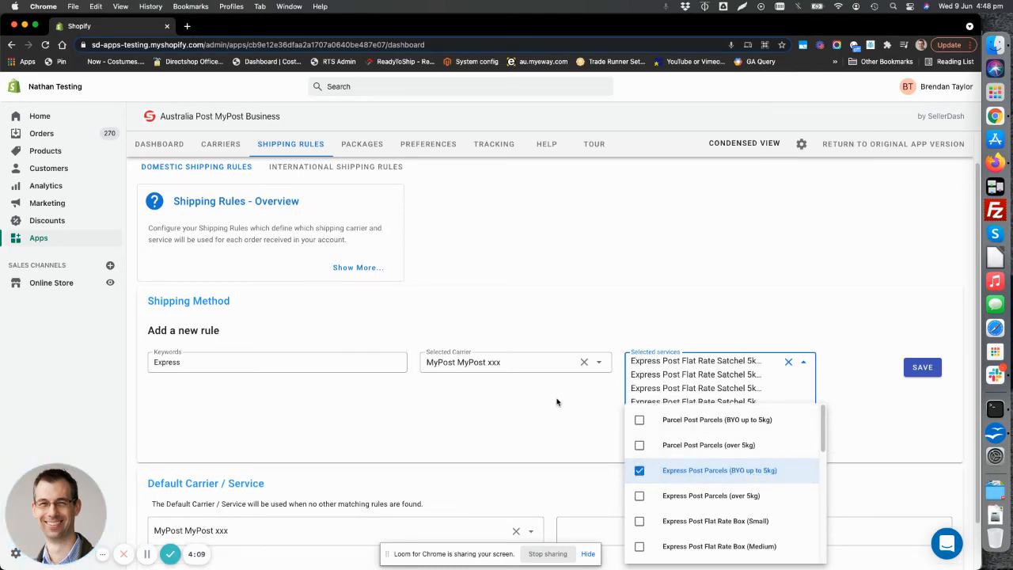
pyautogui.click(922, 367)
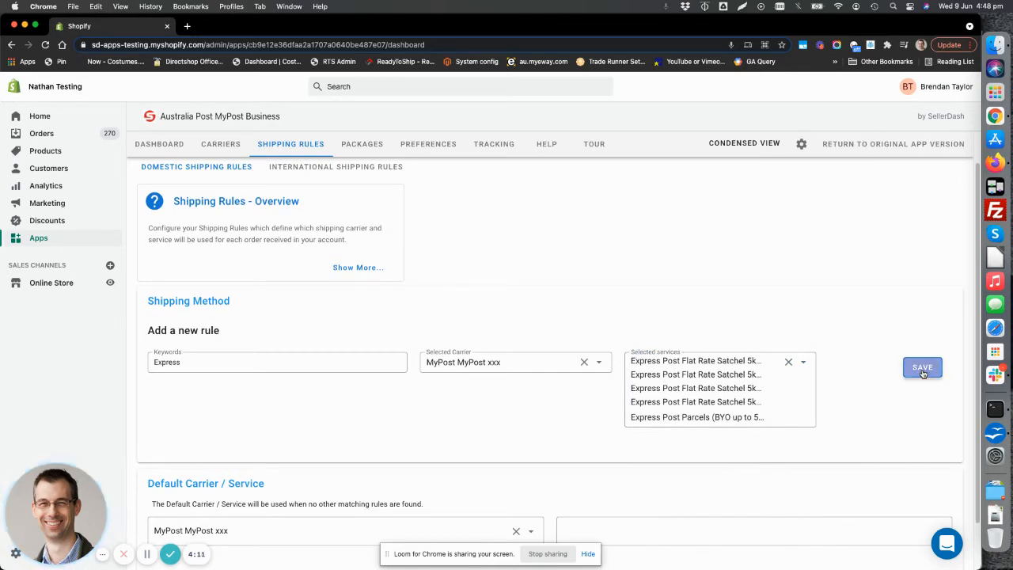
pyautogui.click(921, 367)
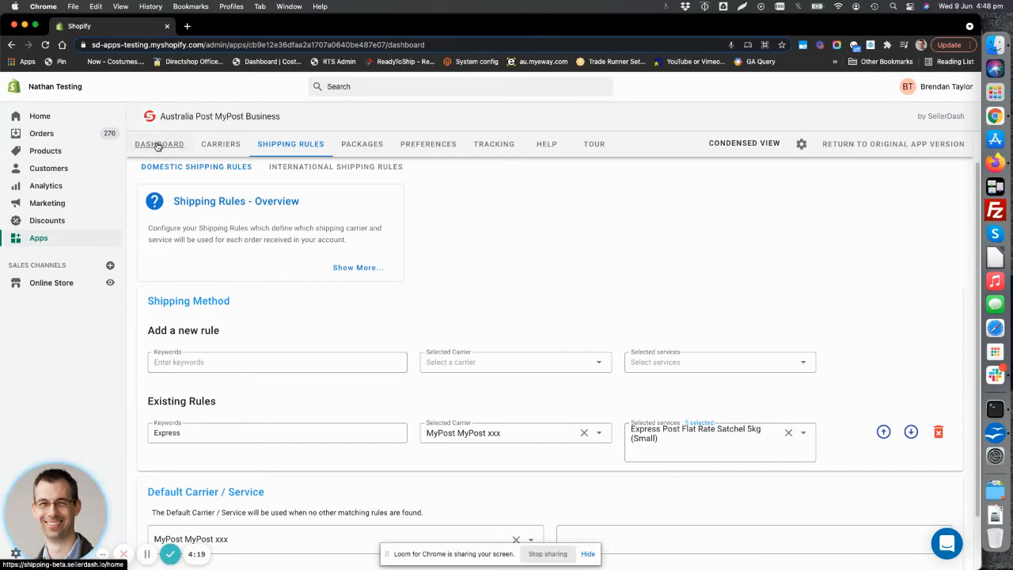
# Step: Back on the dashboard, refresh the shipping quote for order #1293
pyautogui.click(158, 144)
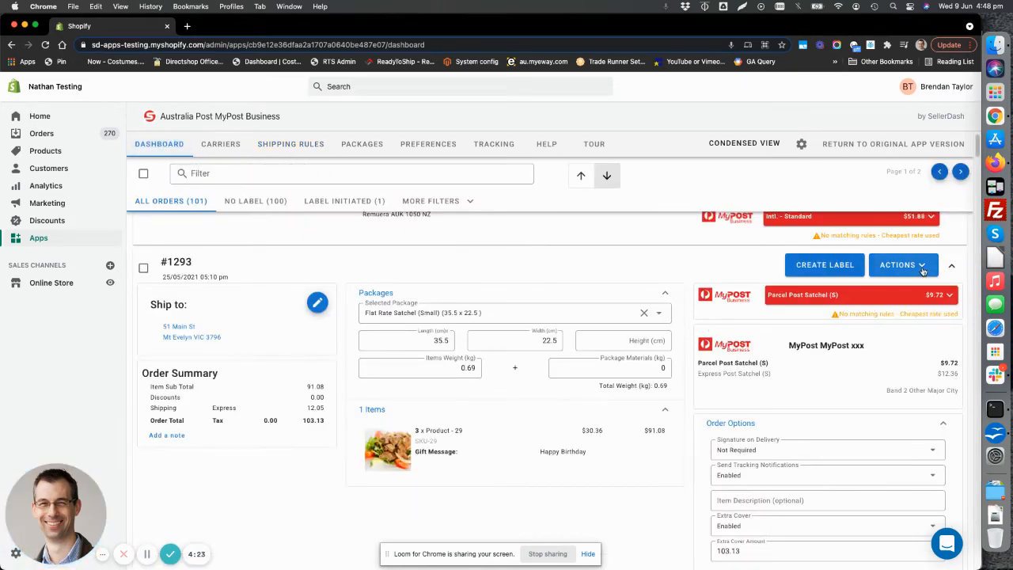
pyautogui.click(902, 266)
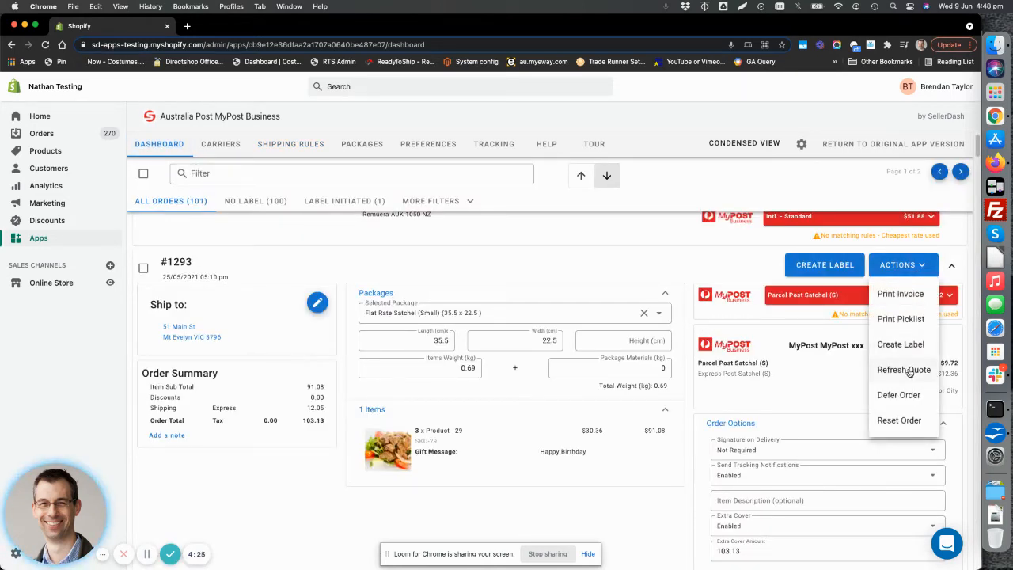
pyautogui.click(904, 371)
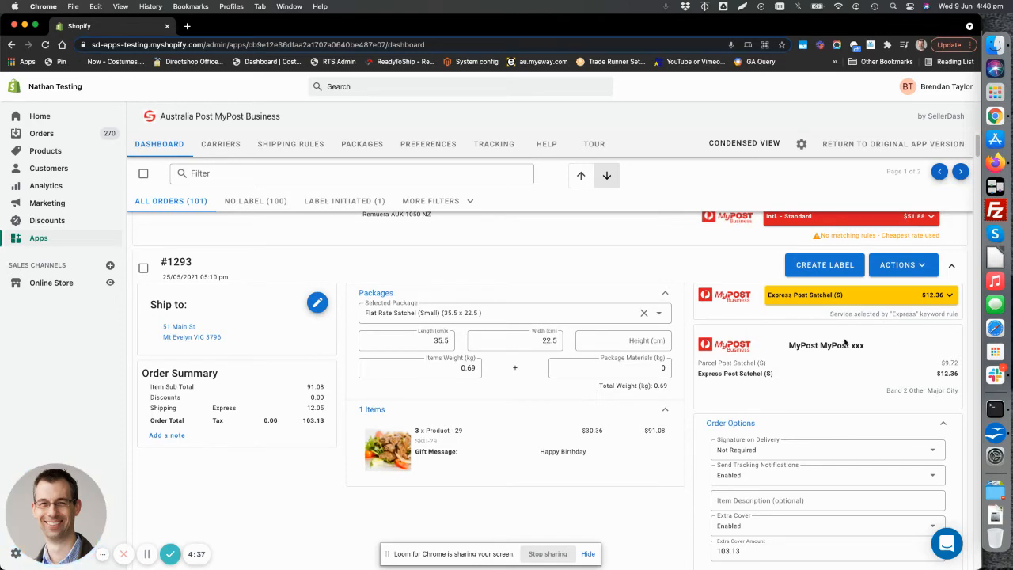
pyautogui.click(862, 296)
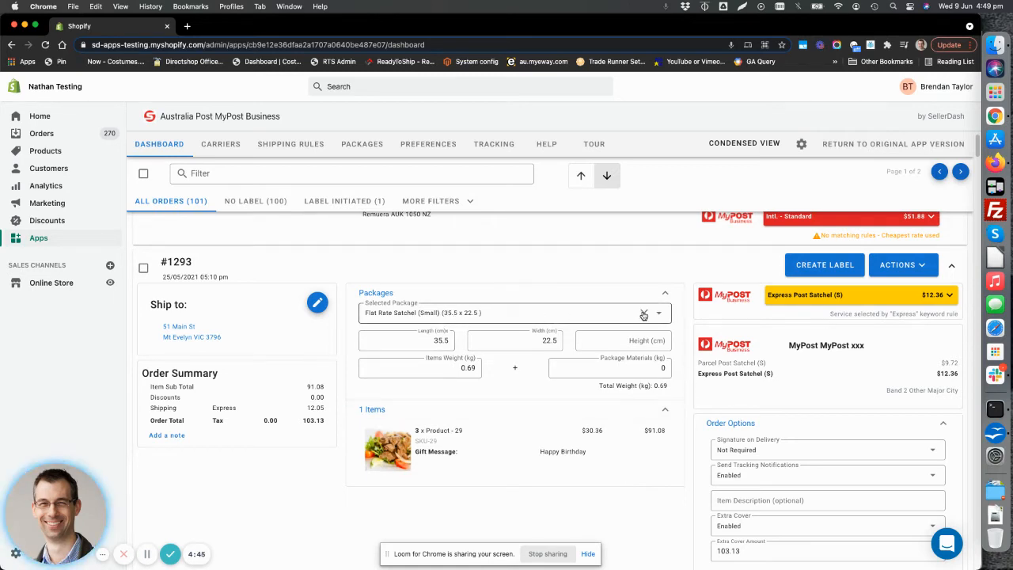
# Step: Try Box 1 for order #1293, then pack it in Flat Rate Box (Small) instead
pyautogui.click(642, 313)
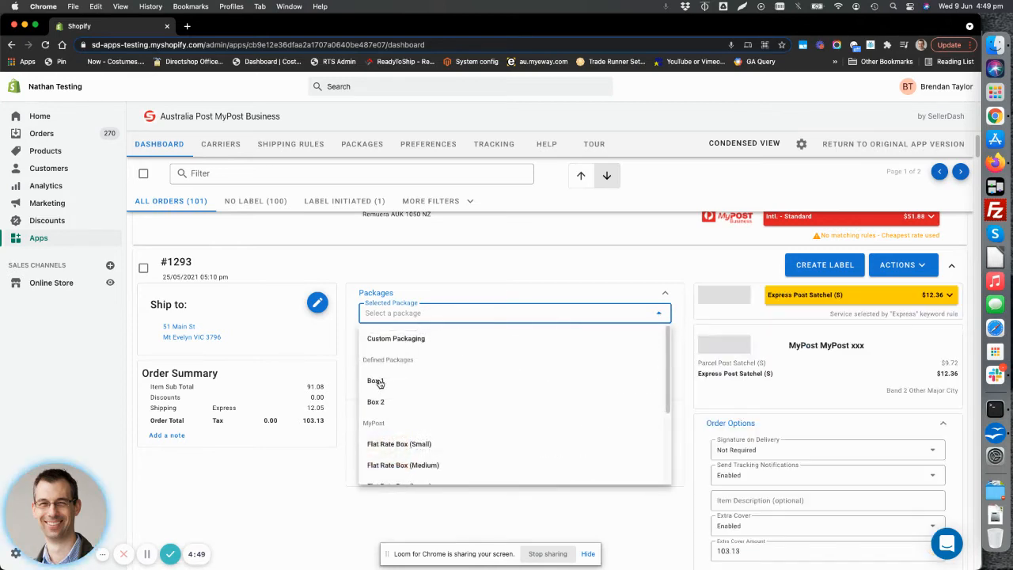
pyautogui.click(374, 382)
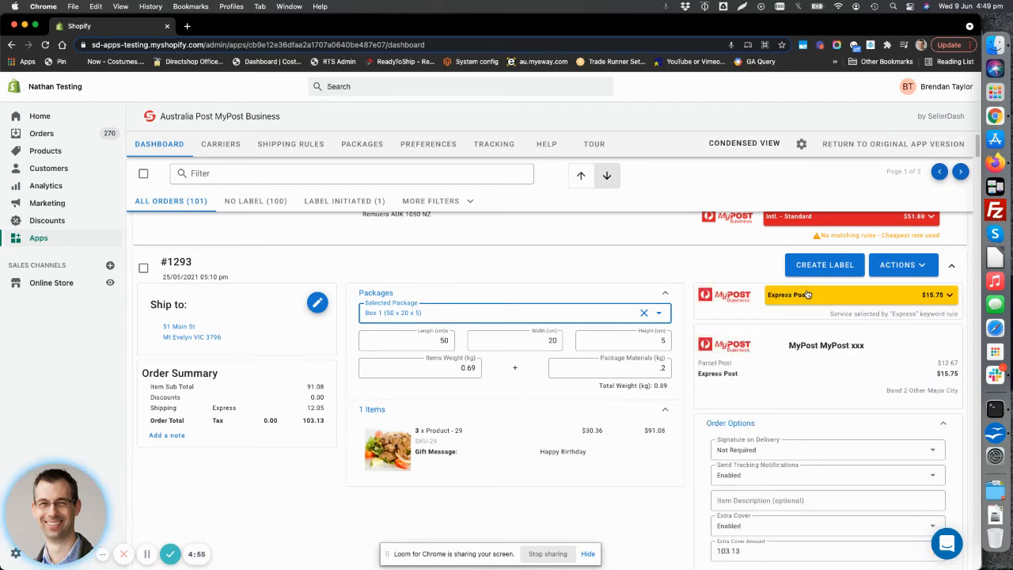
pyautogui.click(956, 296)
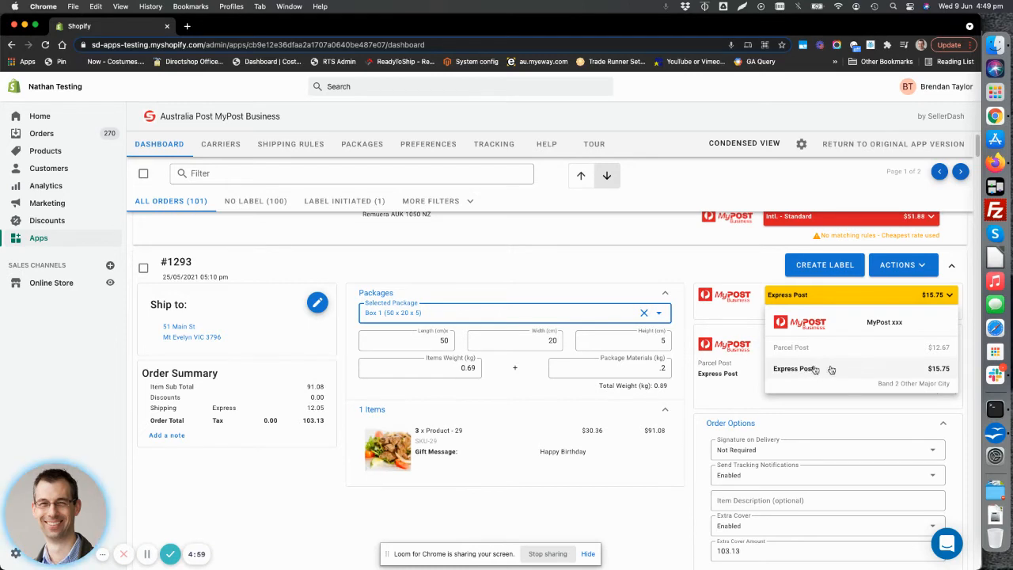
pyautogui.moveTo(842, 380)
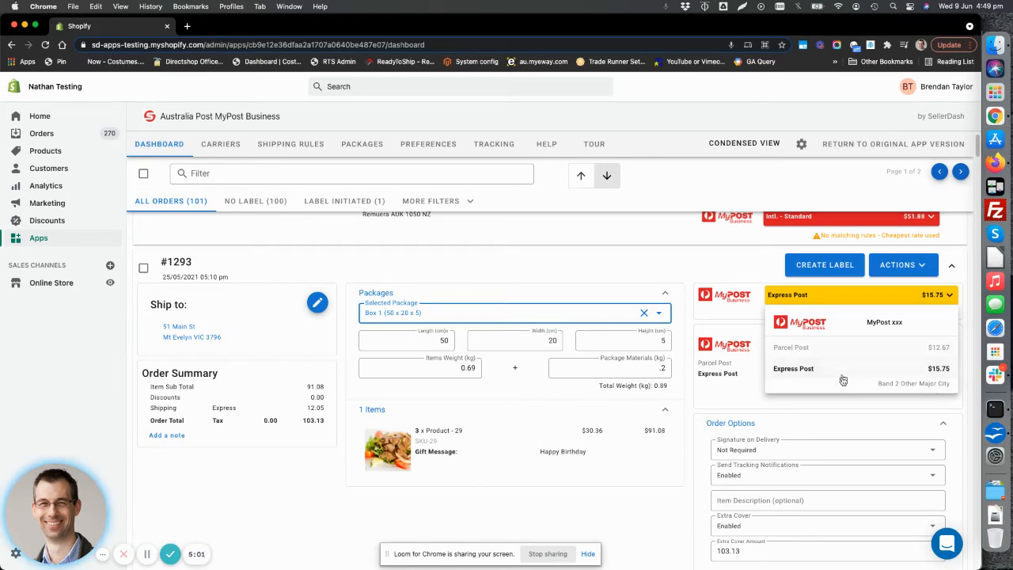
pyautogui.click(497, 313)
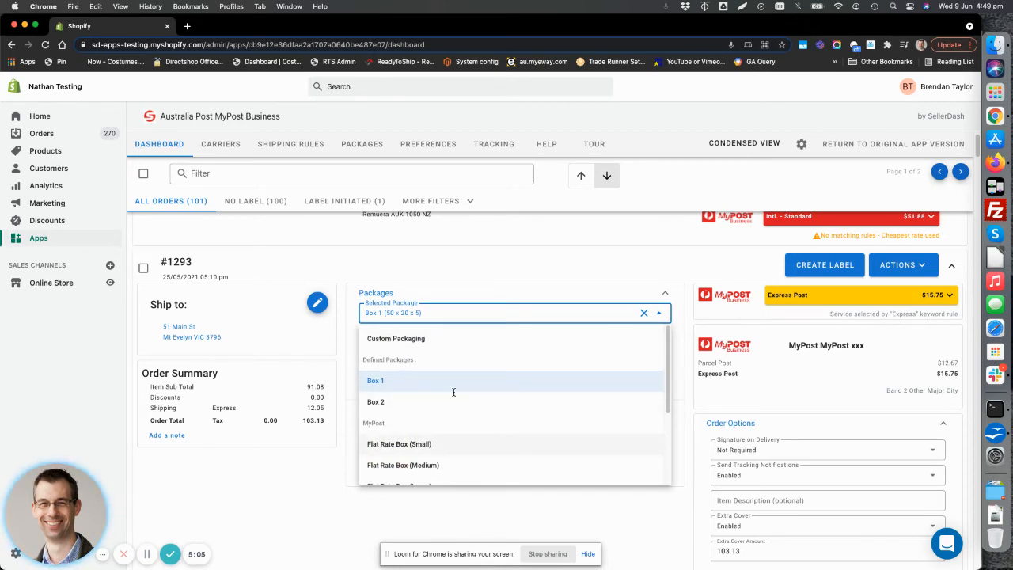
pyautogui.click(399, 444)
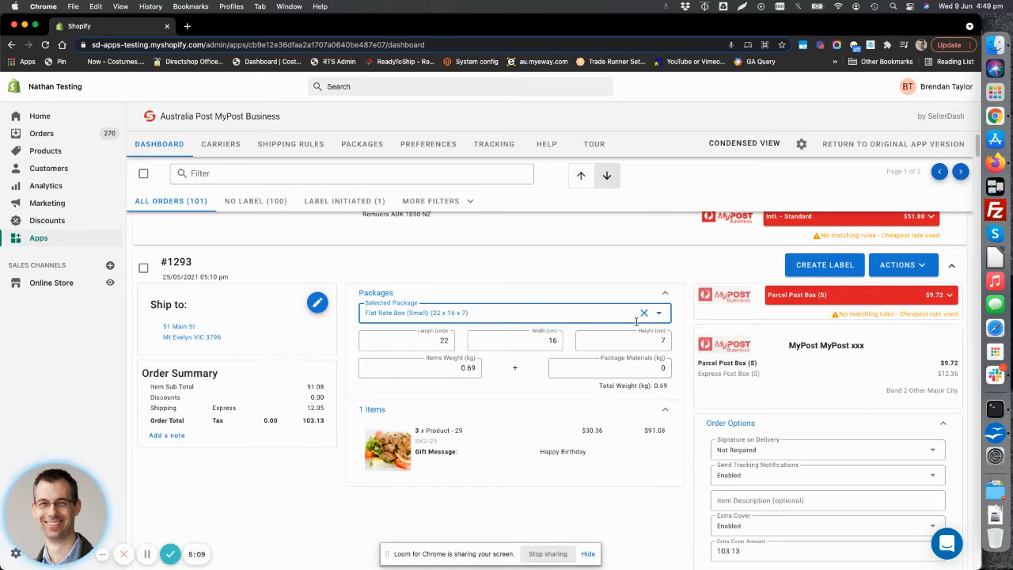
pyautogui.moveTo(551, 392)
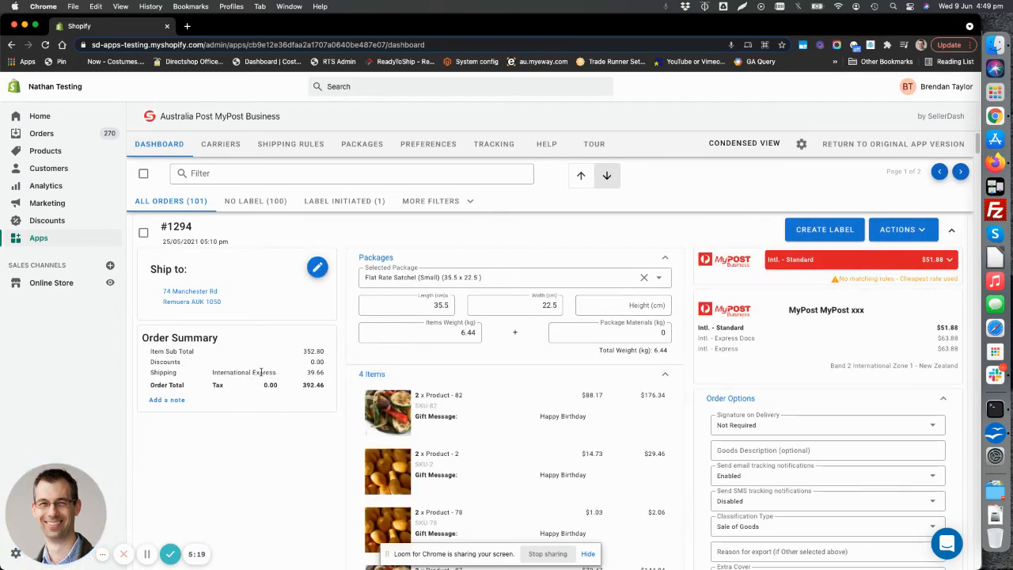
# Step: Highlight the word Express in order #1294's shipping line
pyautogui.doubleClick(263, 374)
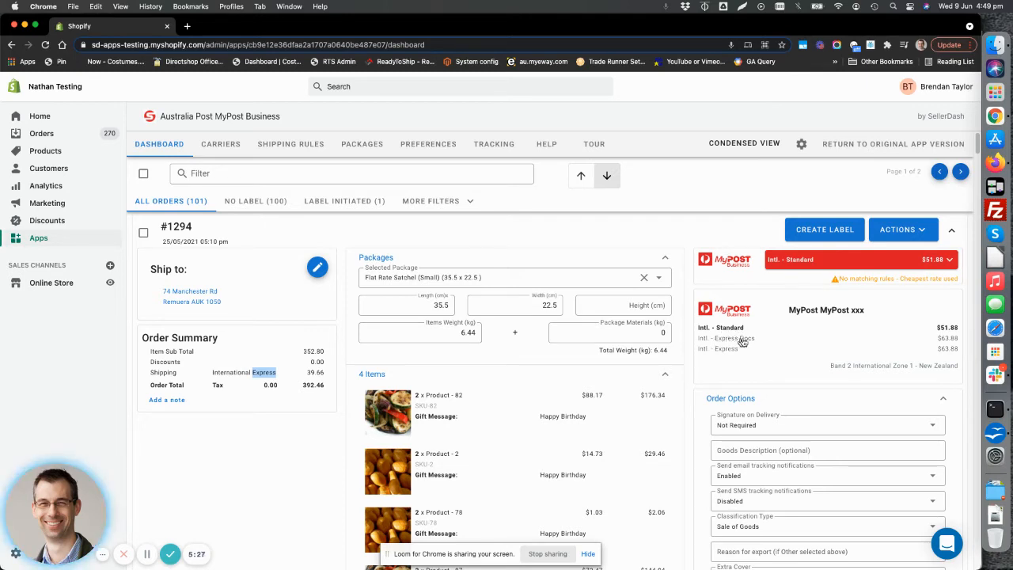
pyautogui.moveTo(755, 342)
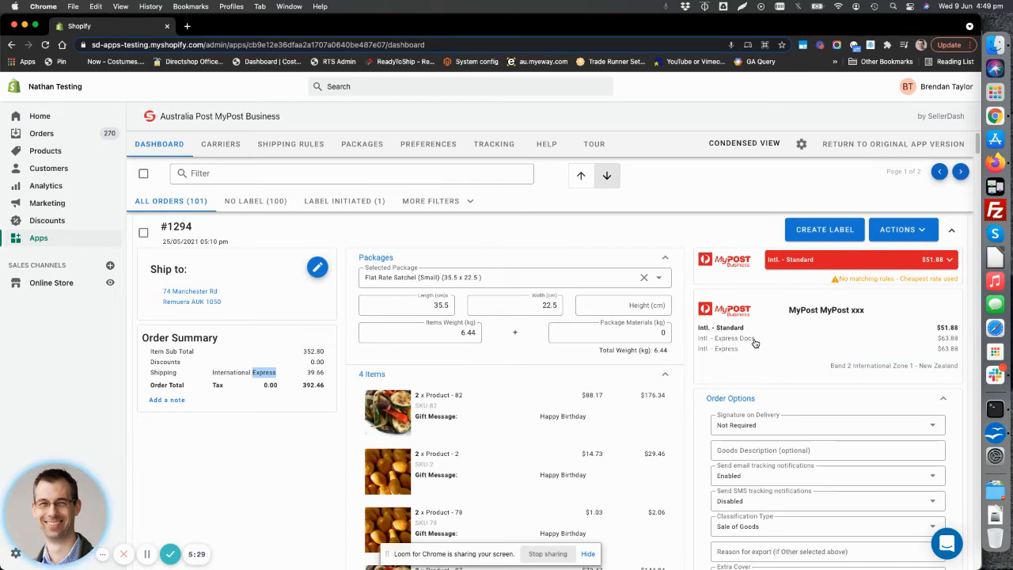
pyautogui.moveTo(662, 327)
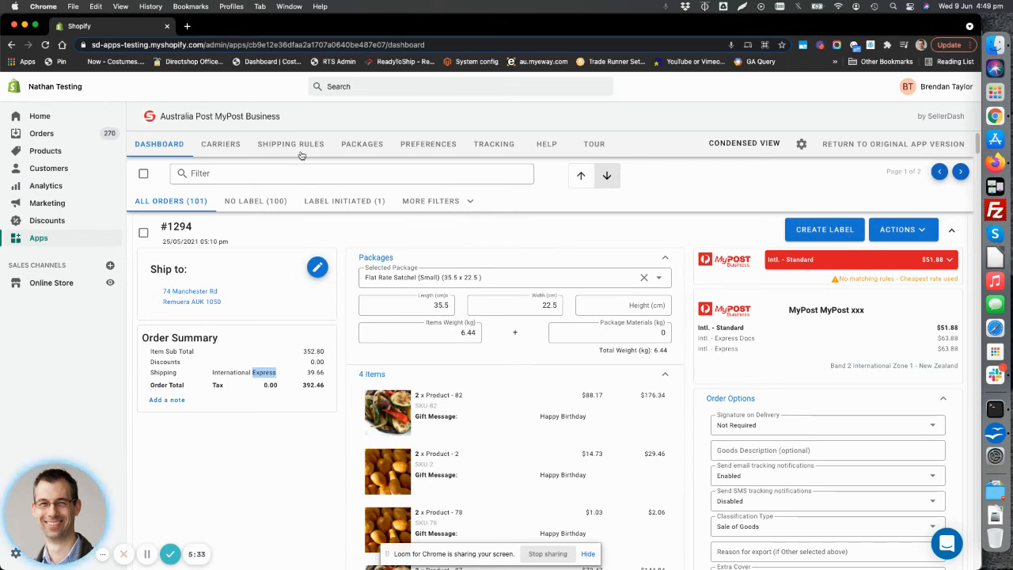
# Step: Save an international rule: keyword Express, MyPost carrier, International Exp Parcels Merchandi 20kg
pyautogui.click(291, 143)
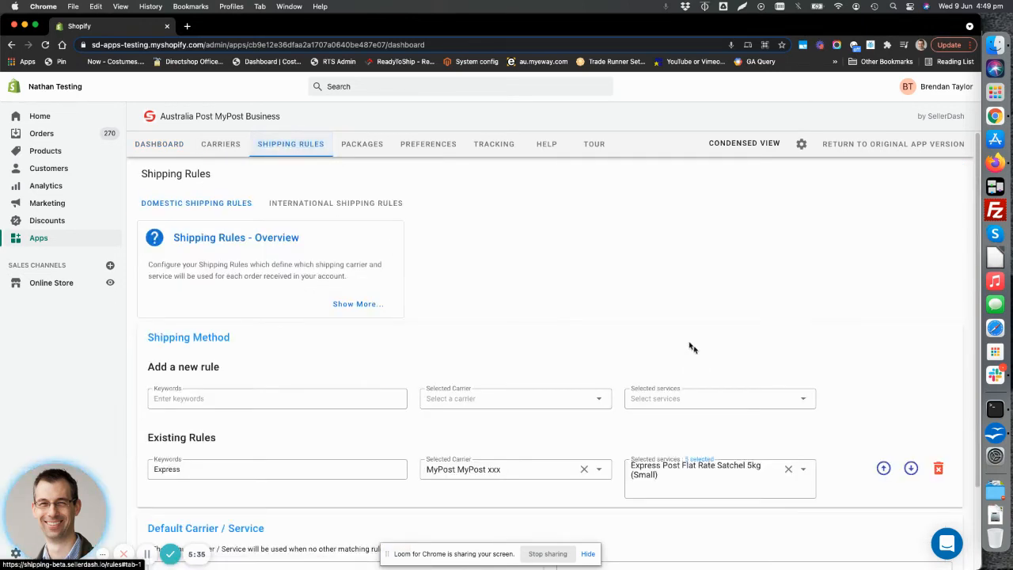
pyautogui.click(335, 202)
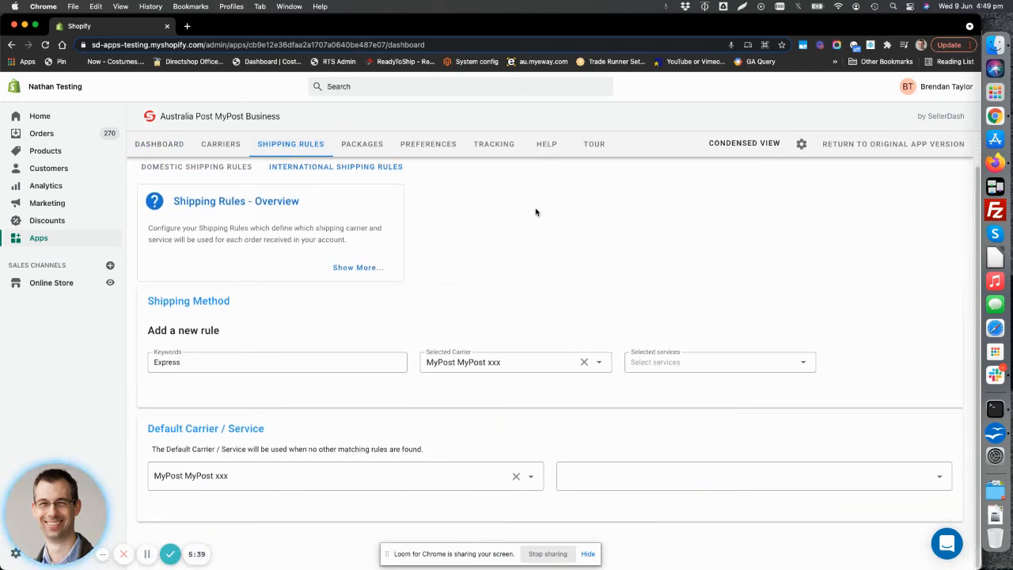
pyautogui.click(273, 361)
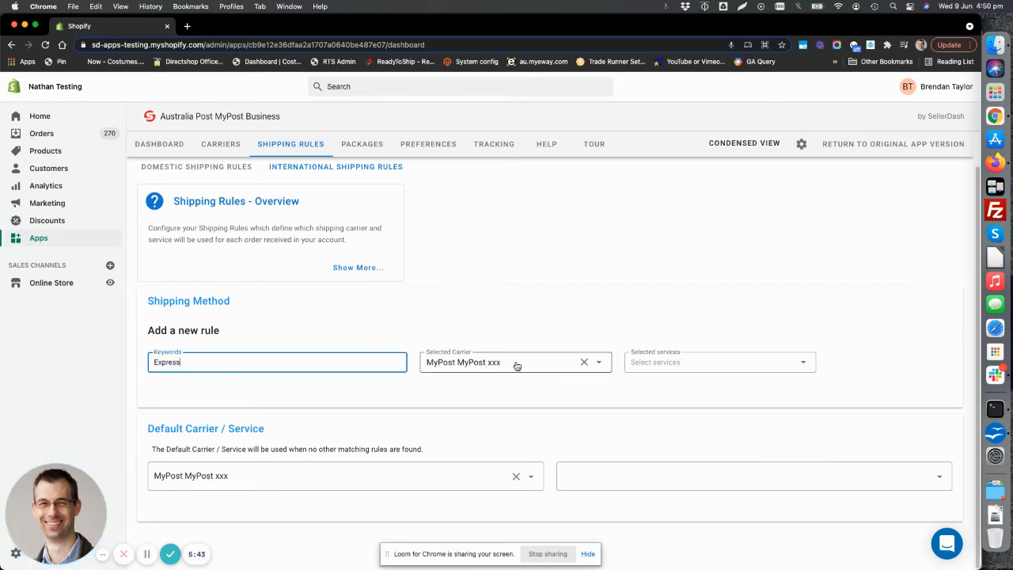
pyautogui.click(720, 363)
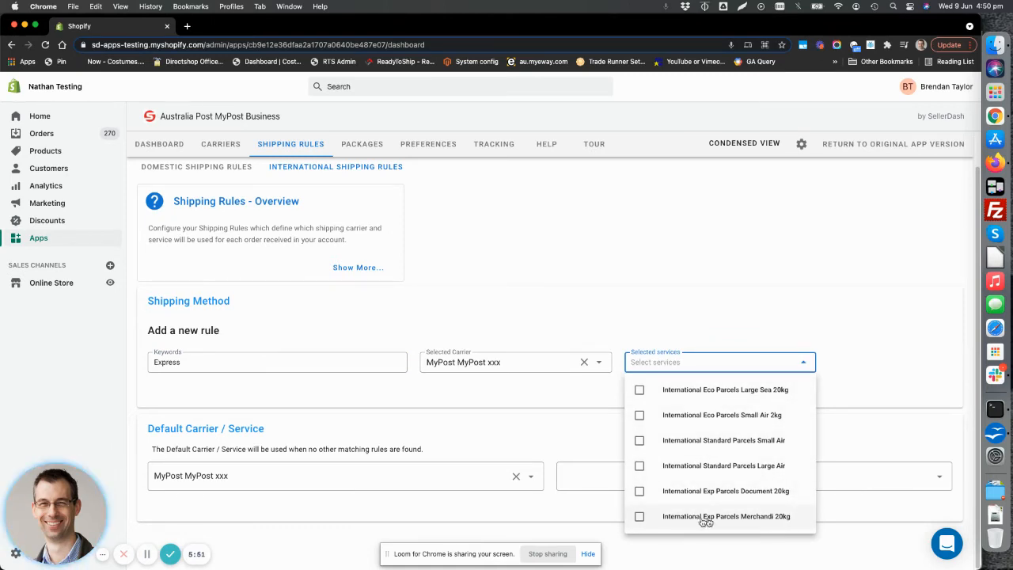
pyautogui.click(641, 517)
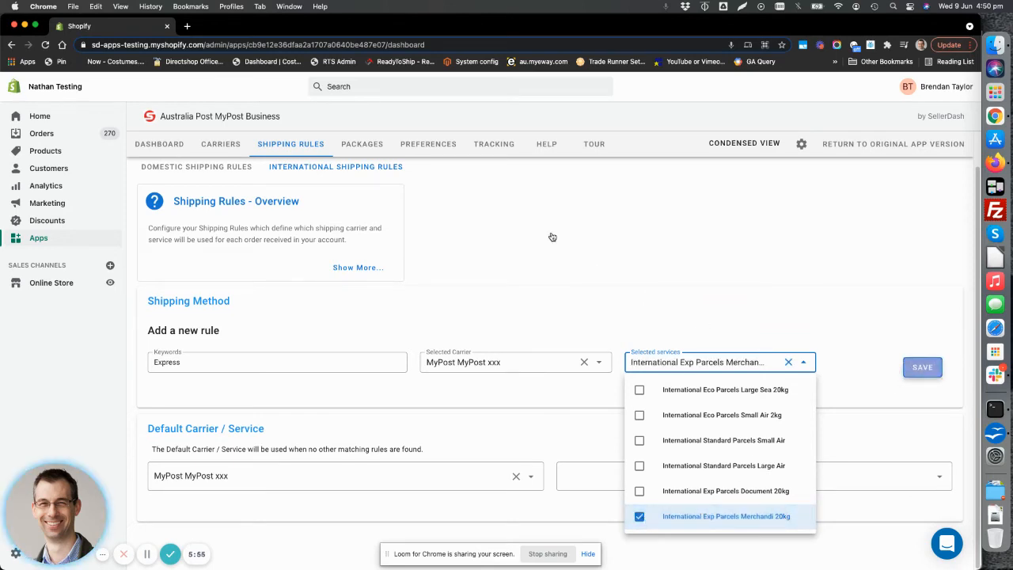
pyautogui.click(922, 367)
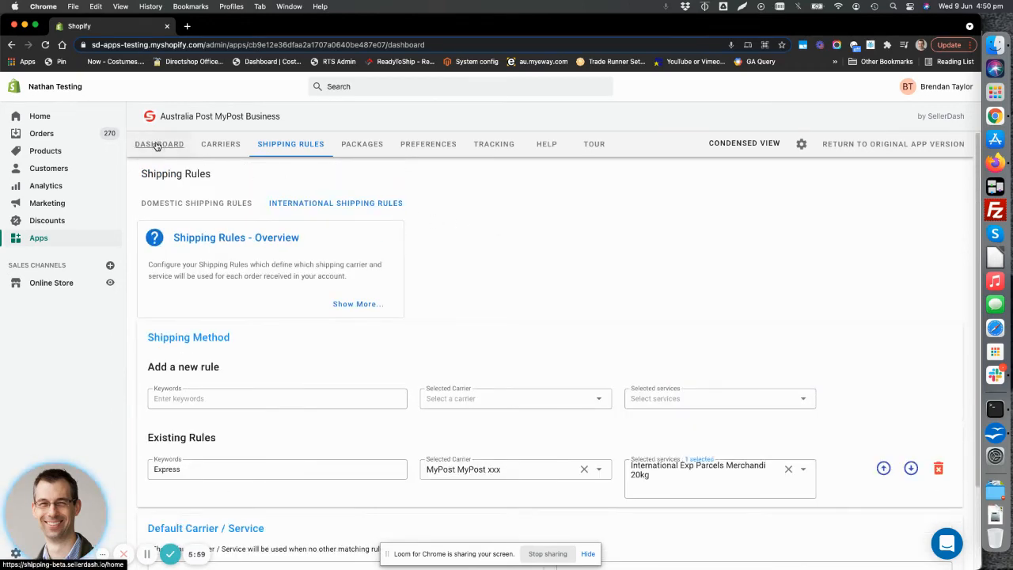
# Step: Return to the dashboard, check #1294 now shows Intl - Express, and collapse it
pyautogui.click(158, 144)
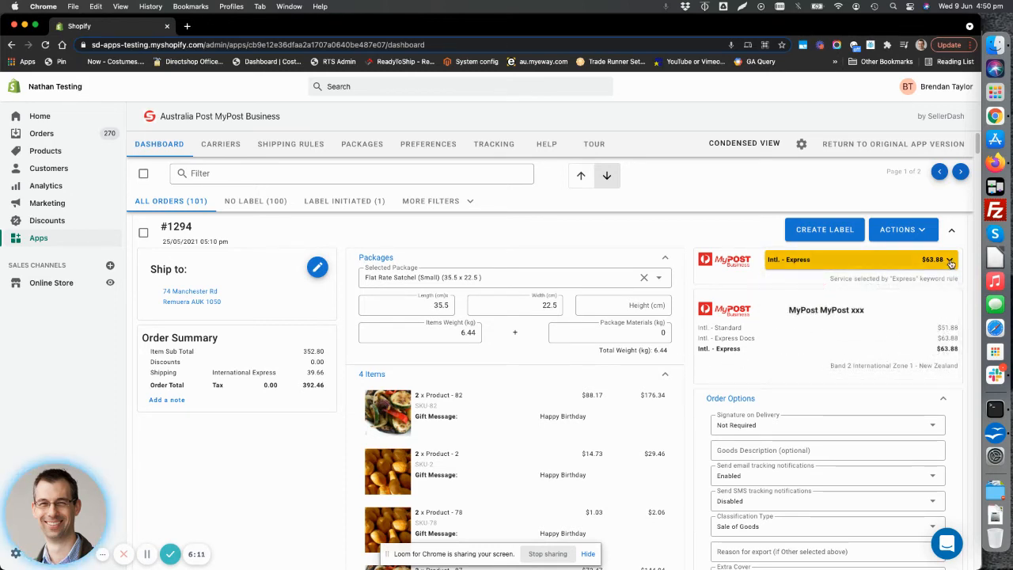
pyautogui.click(957, 260)
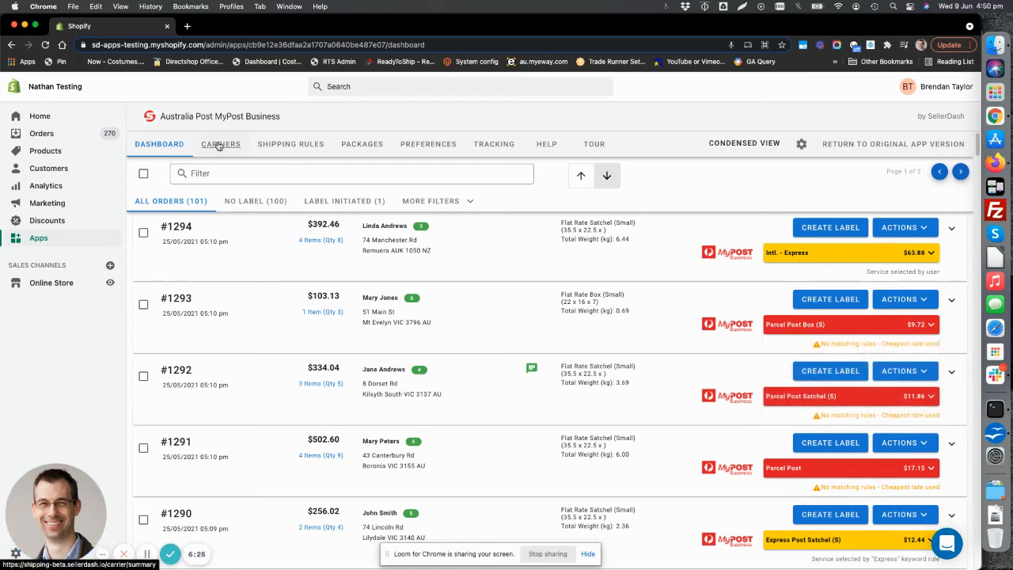
# Step: Edit the MyPost Business carrier and bring up its Available Services list
pyautogui.click(220, 144)
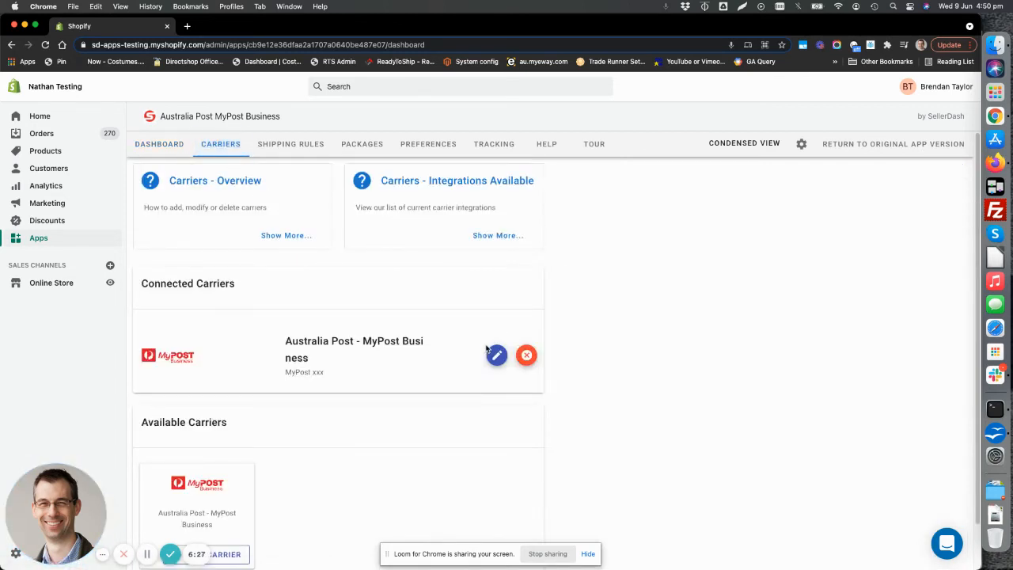
pyautogui.click(497, 354)
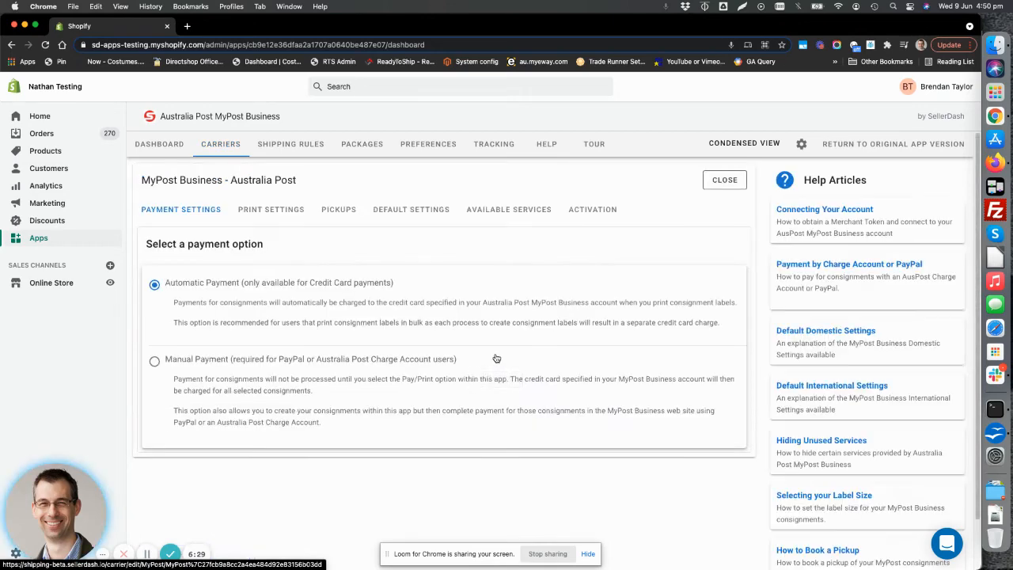
pyautogui.moveTo(507, 209)
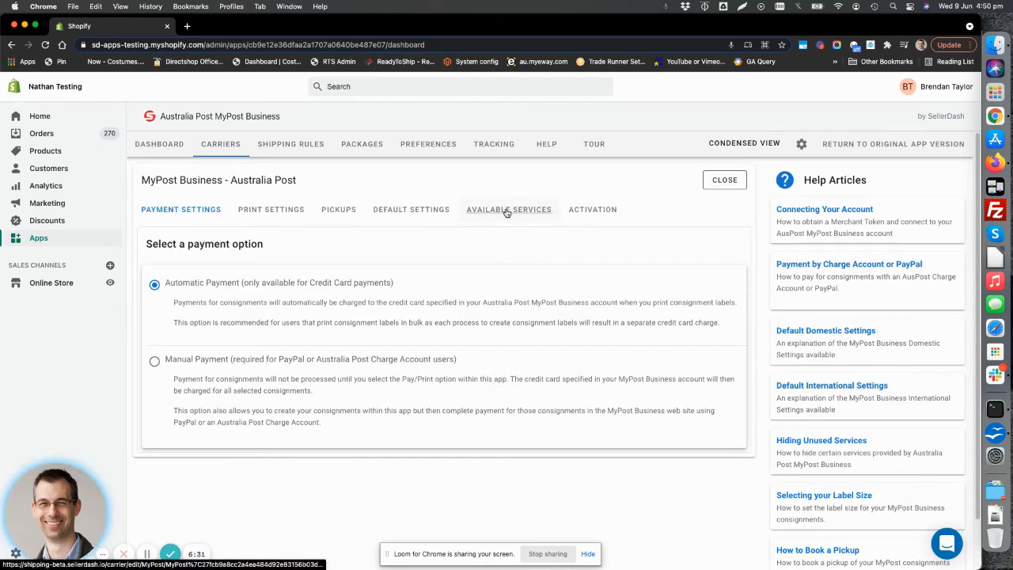
pyautogui.click(508, 209)
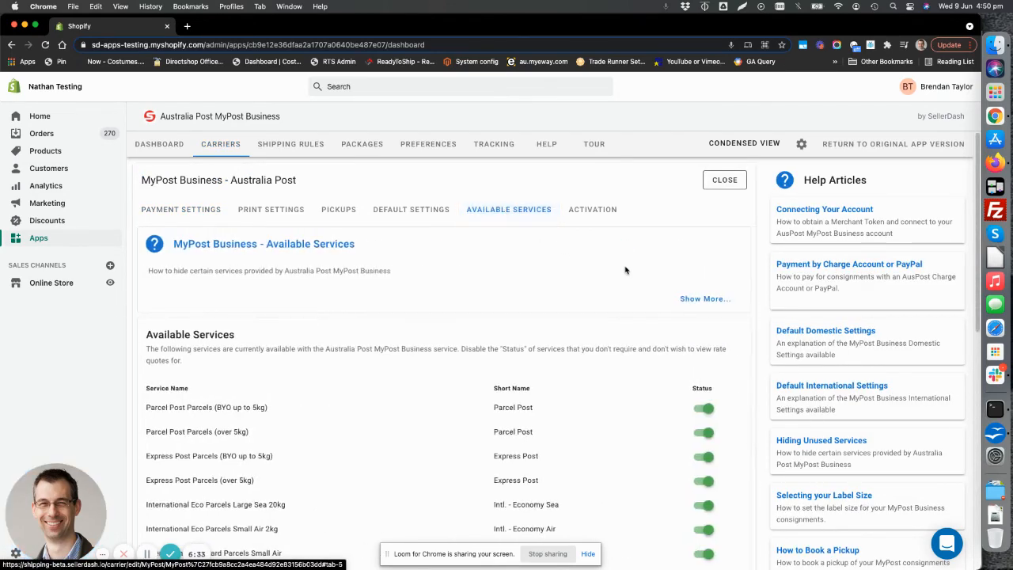
pyautogui.scroll(-3)
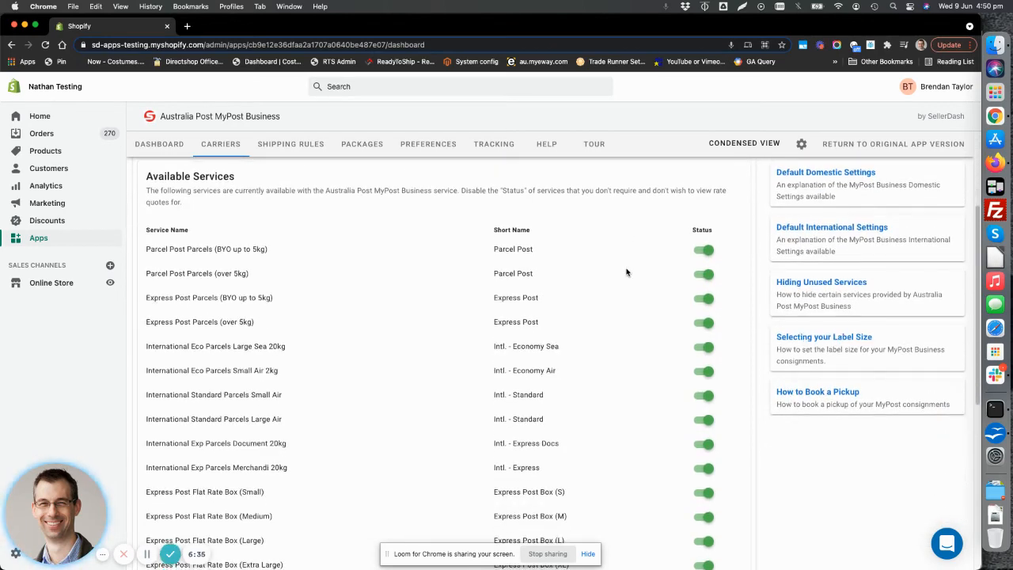
pyautogui.moveTo(527, 345)
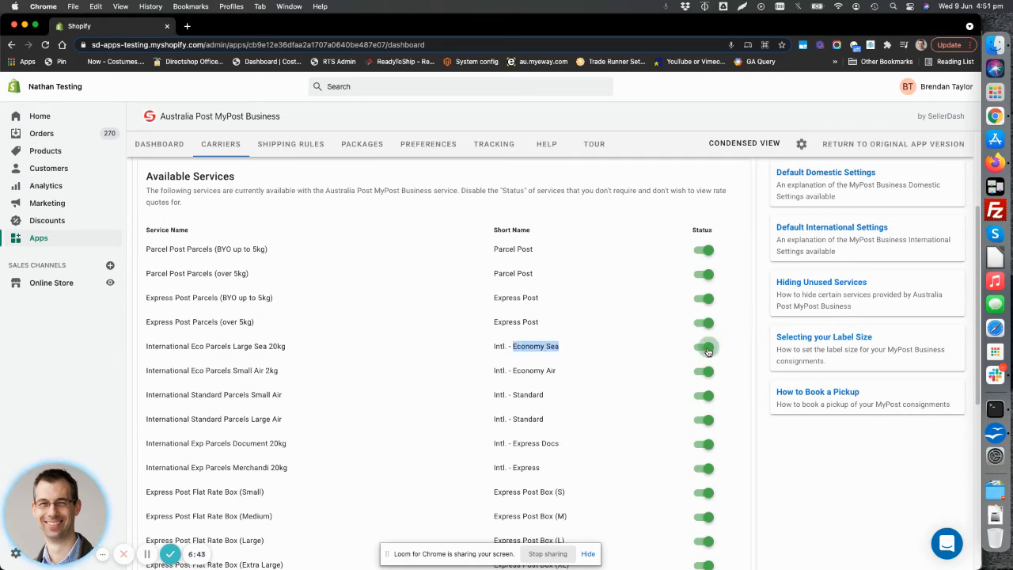
# Step: Disable Intl Eco Parcels Large Sea 20kg and Intl Exp Parcels Document 20kg
pyautogui.click(706, 347)
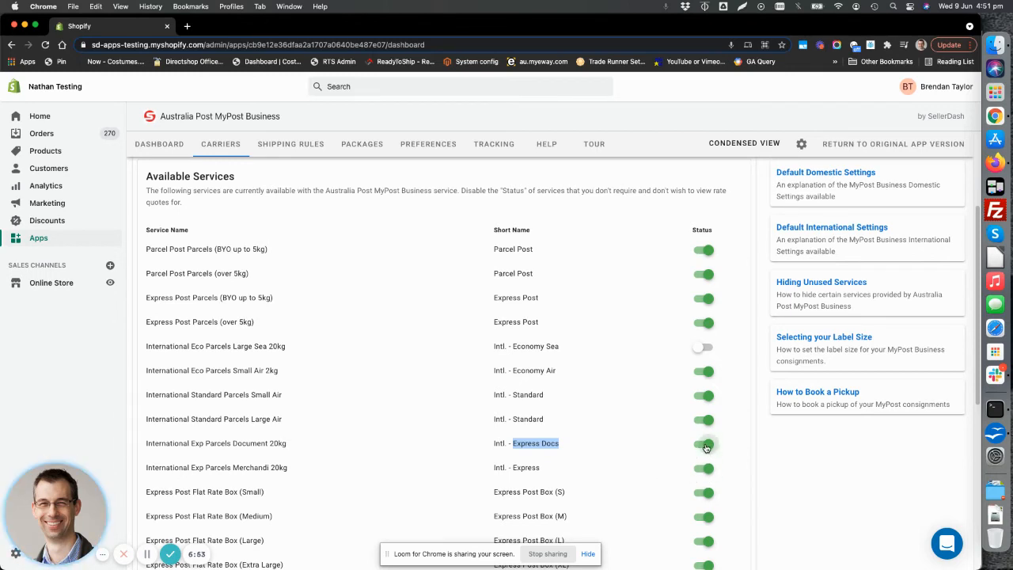
pyautogui.click(704, 444)
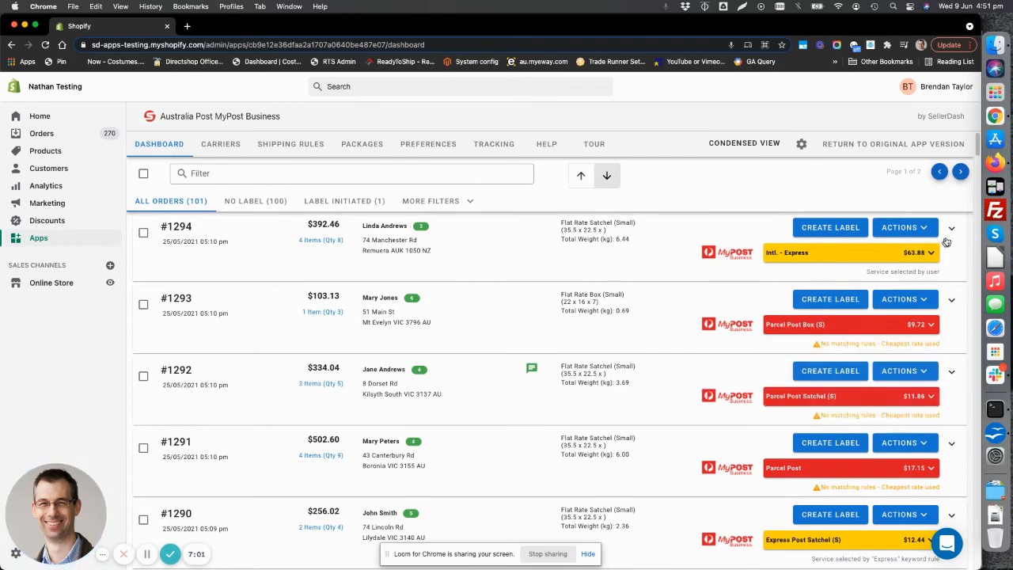
# Step: Refresh order #1294's shipping quote and view its offered services, keeping Intl - Express at $63.88
pyautogui.click(947, 228)
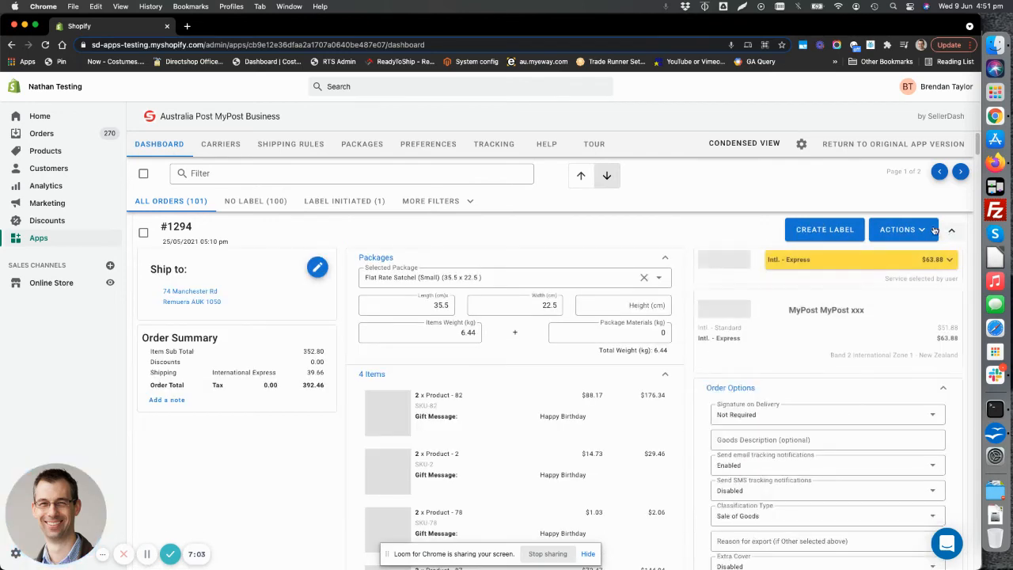
pyautogui.click(902, 228)
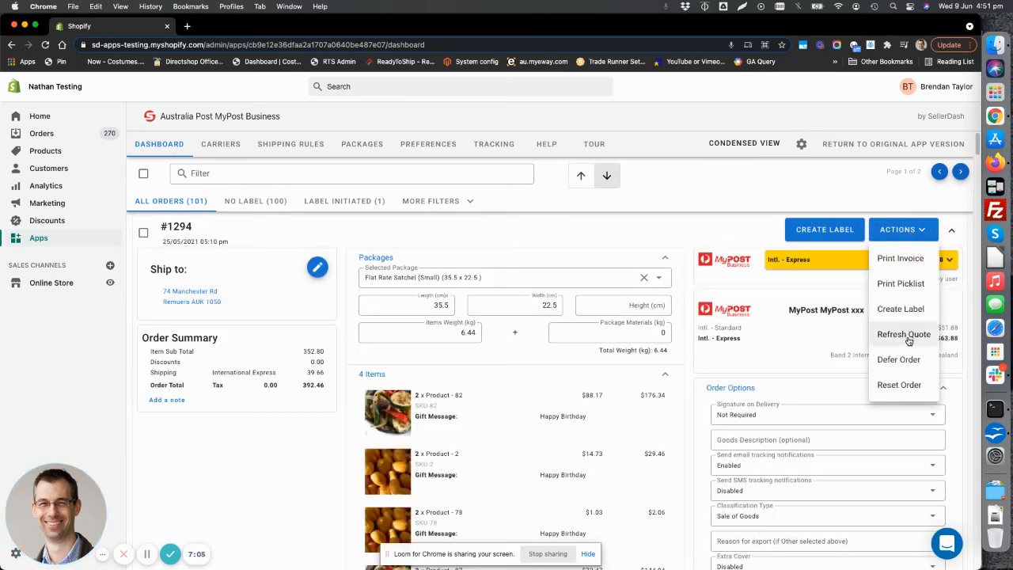
pyautogui.click(904, 334)
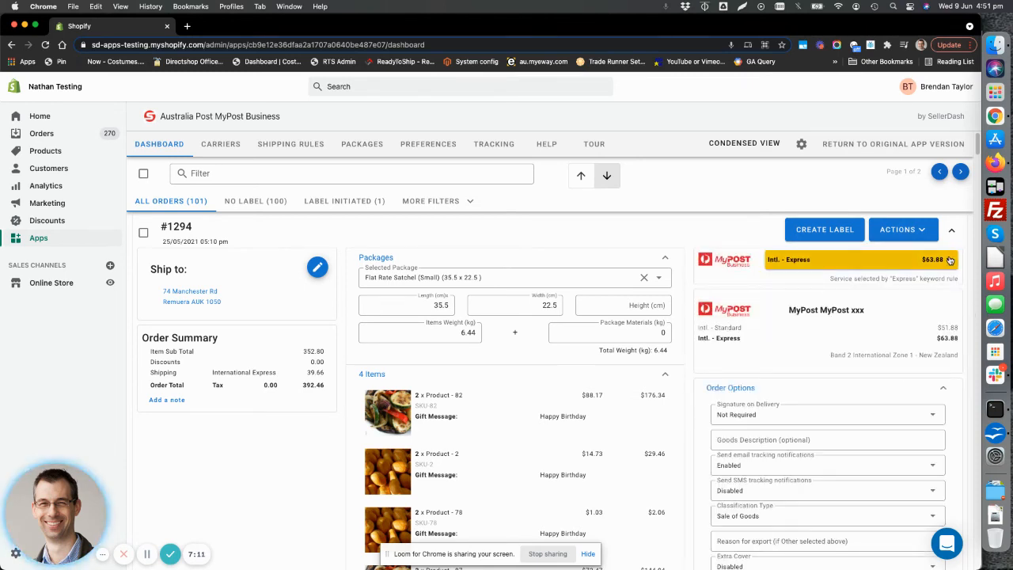
pyautogui.click(957, 259)
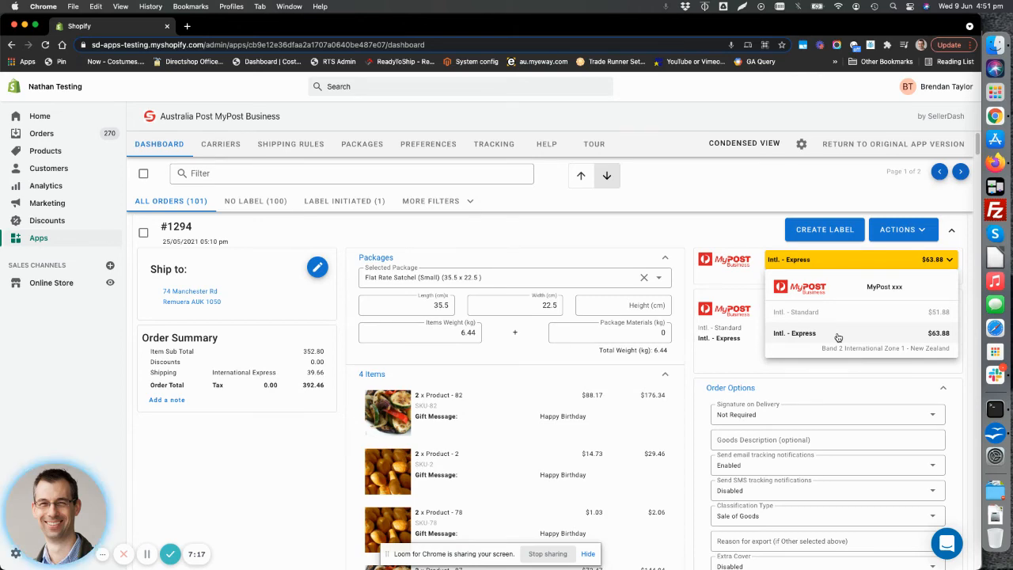
pyautogui.moveTo(837, 334)
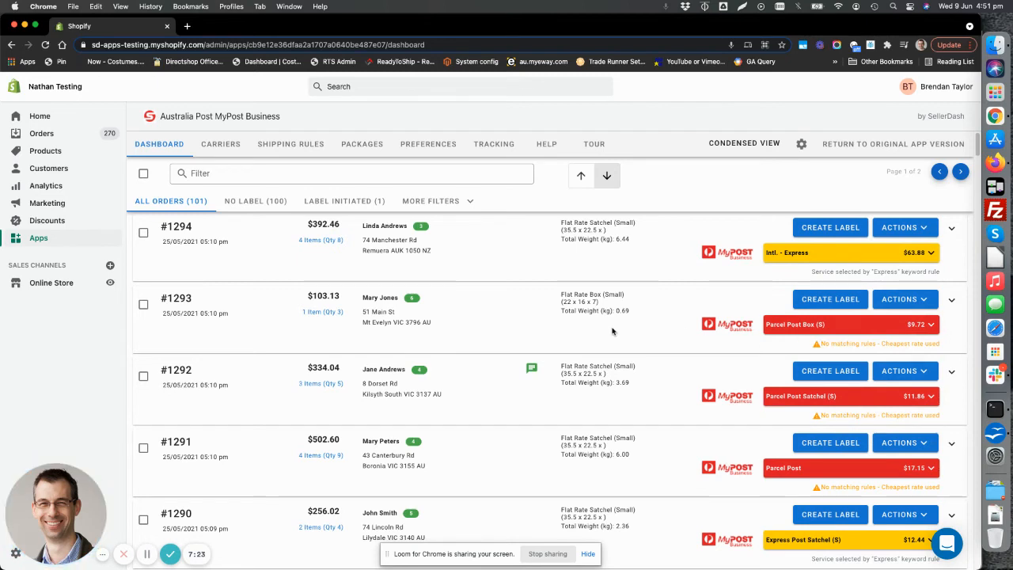
pyautogui.moveTo(526, 337)
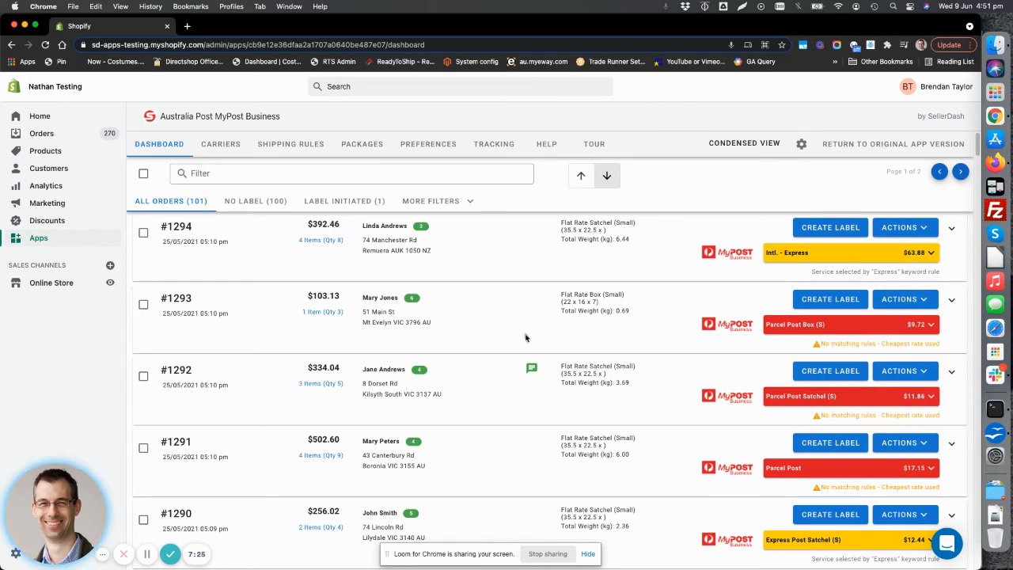
pyautogui.moveTo(940, 343)
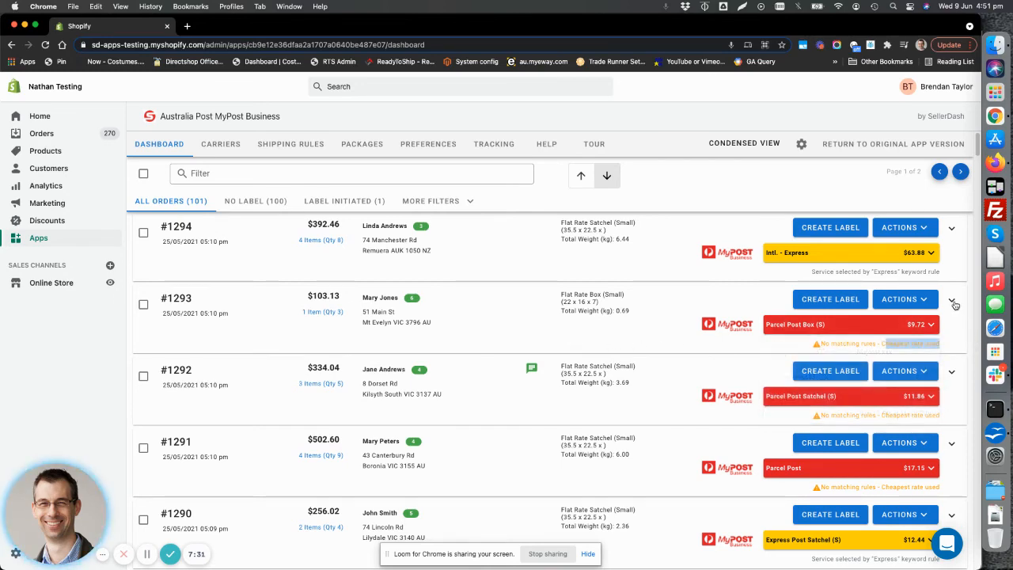
# Step: Expand order #1293 to see its address, summary, package and the Parcel Post Box (S) $9.72 quote
pyautogui.click(957, 299)
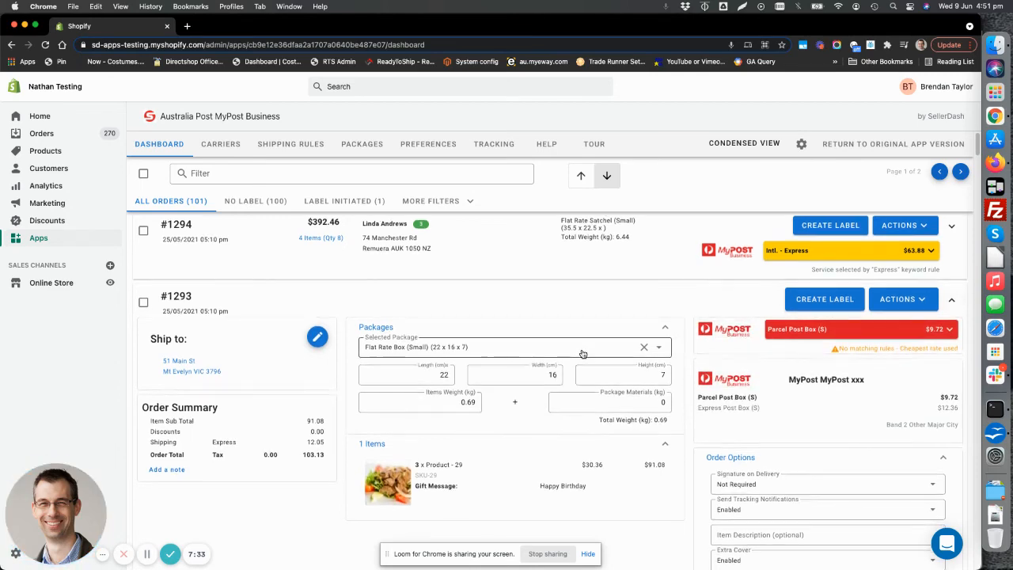
pyautogui.click(902, 293)
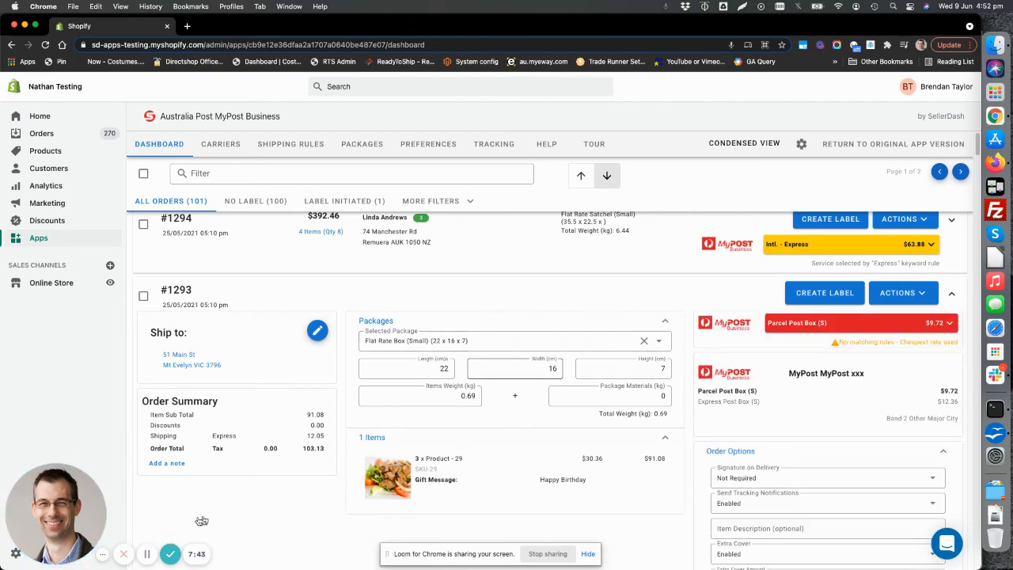
pyautogui.scroll(-3)
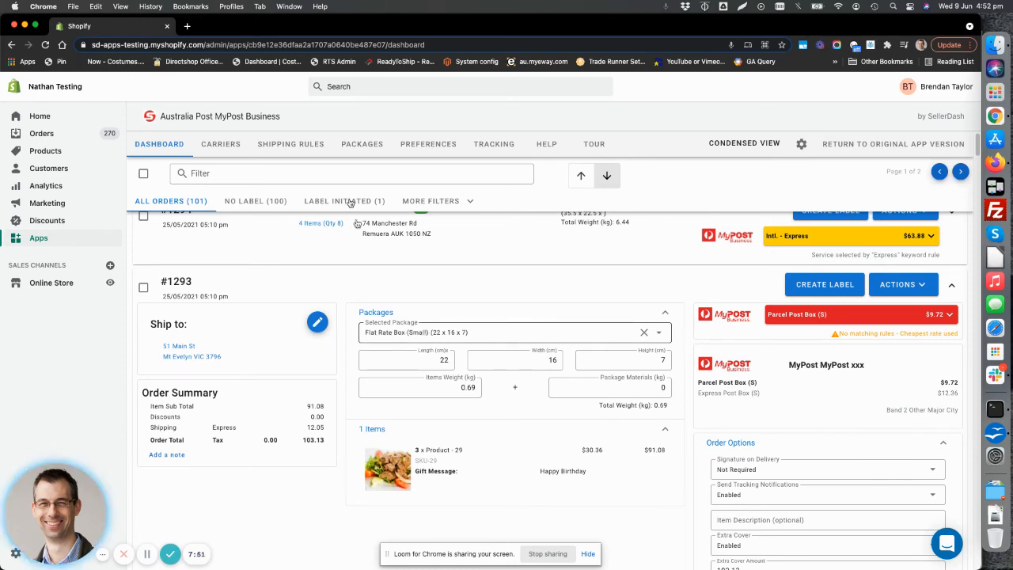
# Step: Review the Express Post services checked under the domestic Express keyword rule
pyautogui.click(291, 142)
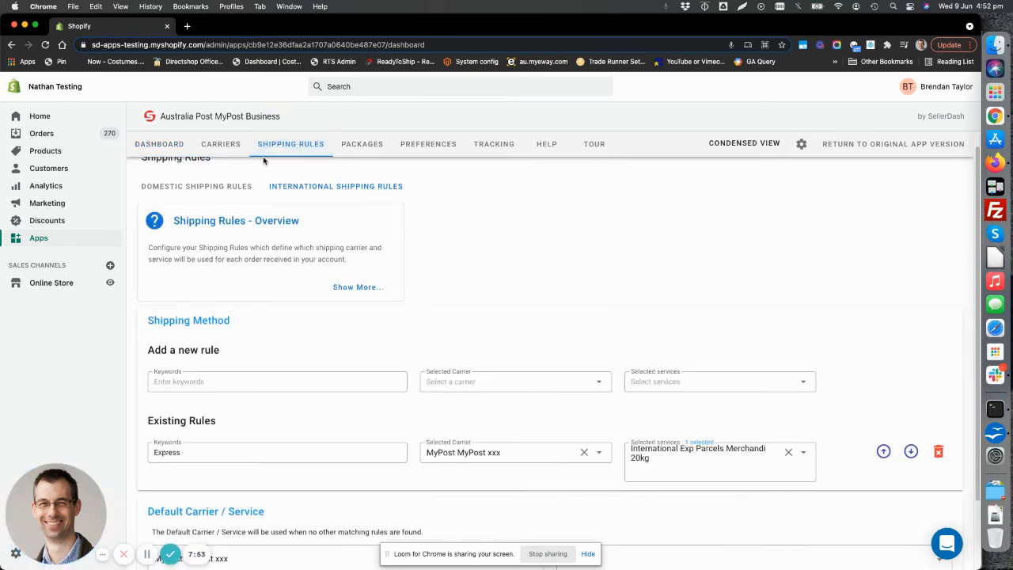
pyautogui.click(196, 187)
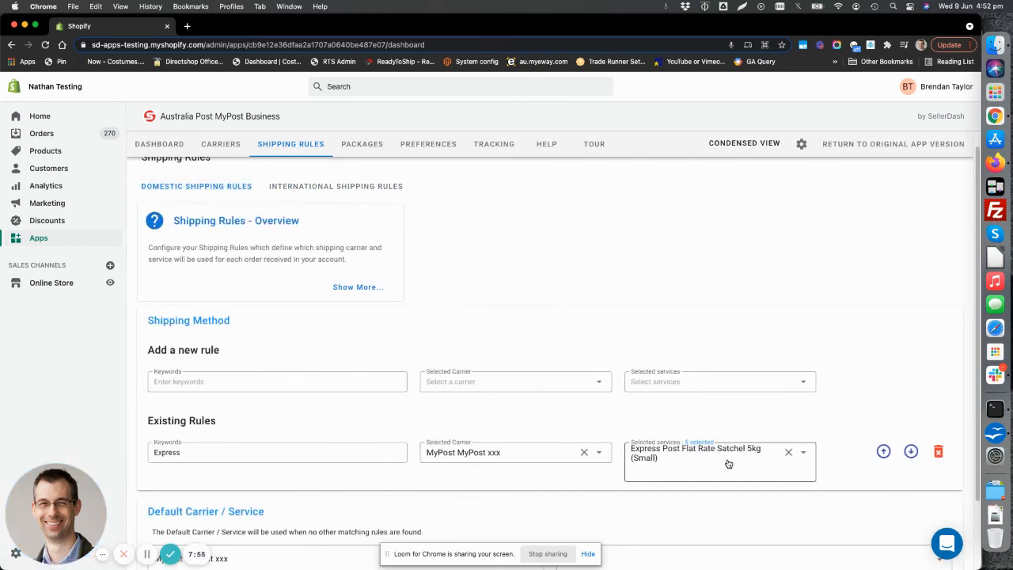
pyautogui.click(719, 460)
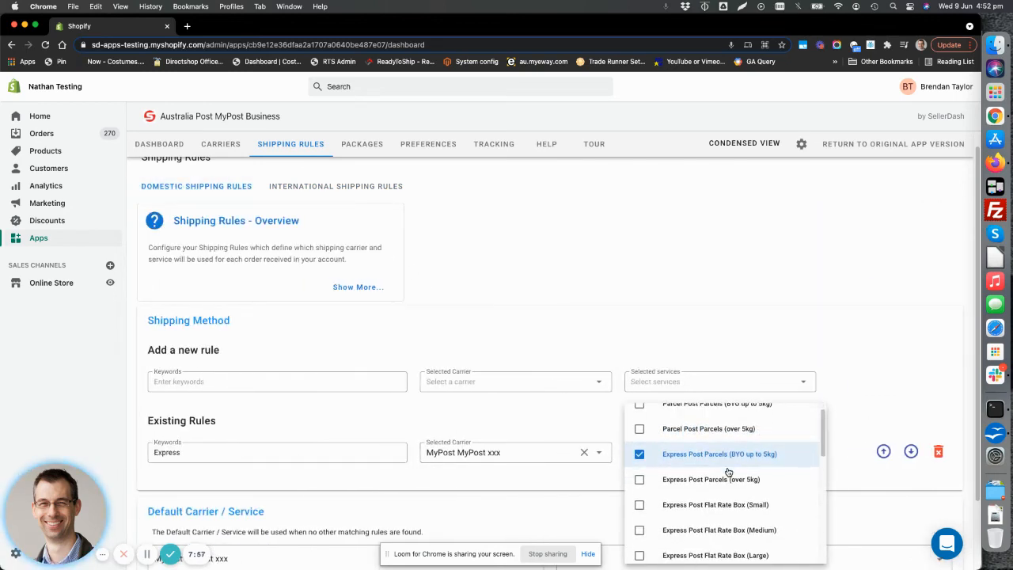
pyautogui.scroll(-3)
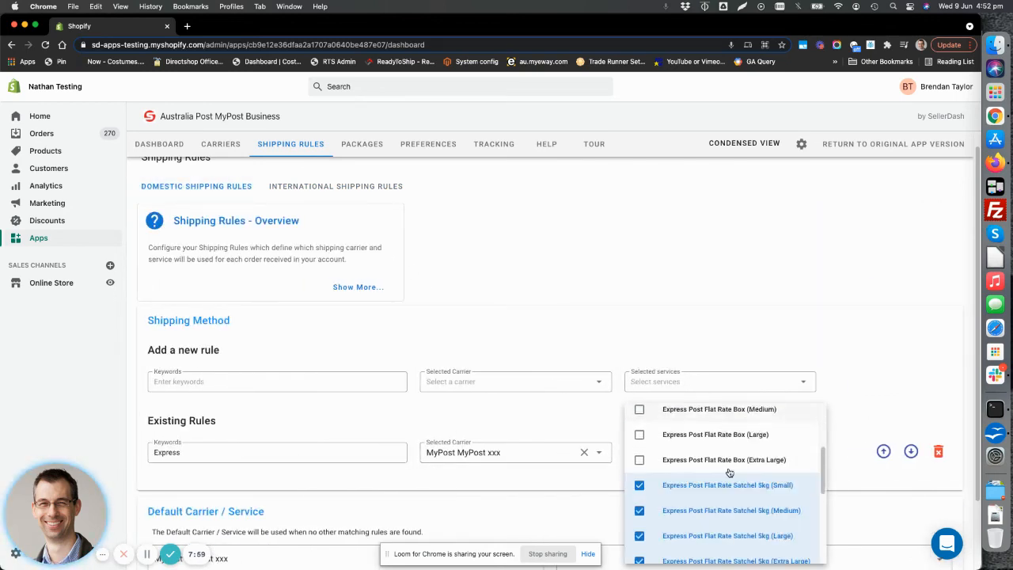
pyautogui.moveTo(543, 333)
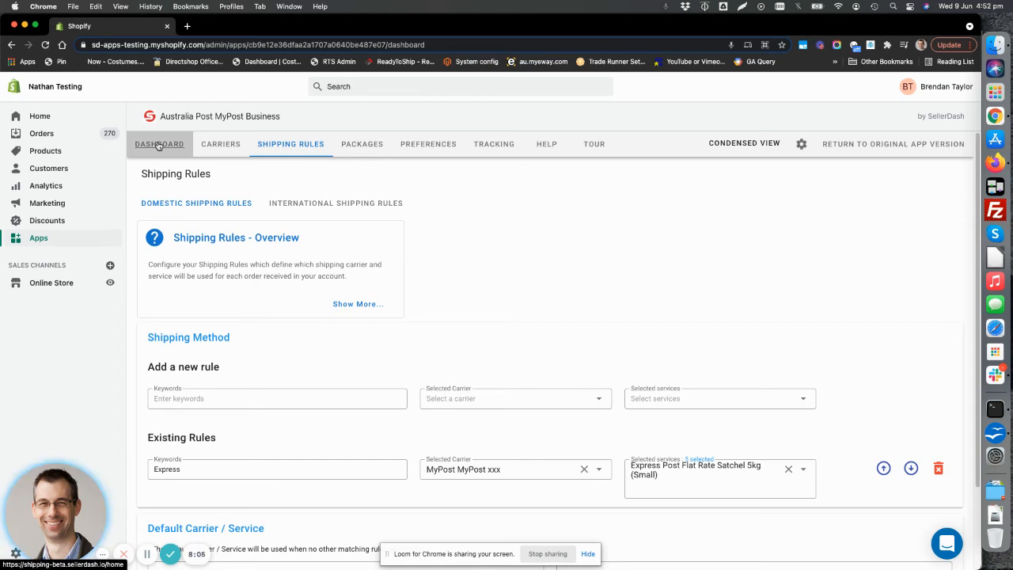
# Step: Change order #1293's package to Flat Rate Satchel (Small), matching Express Post Satchel (S) at $12.36
pyautogui.click(159, 144)
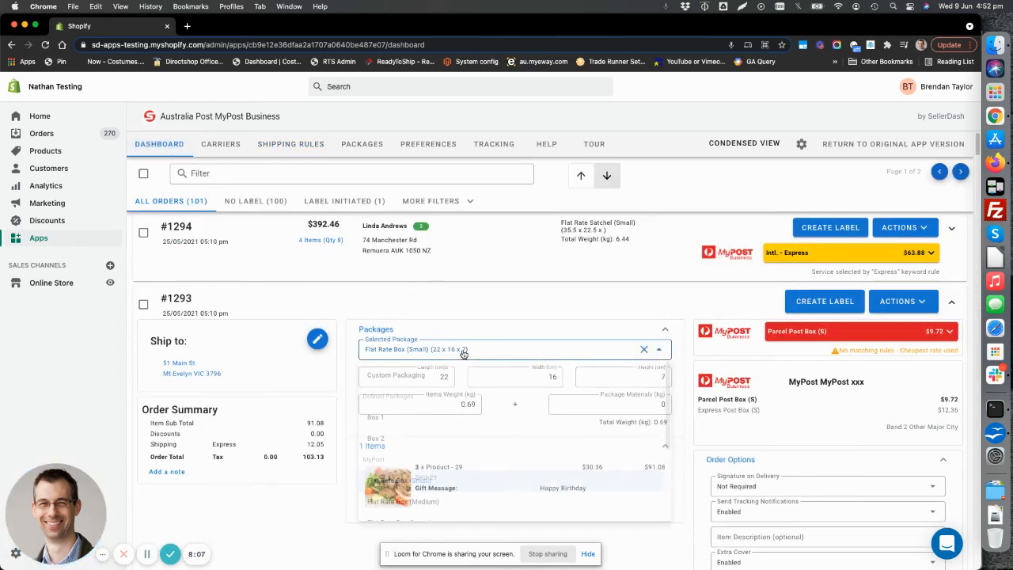
pyautogui.click(513, 350)
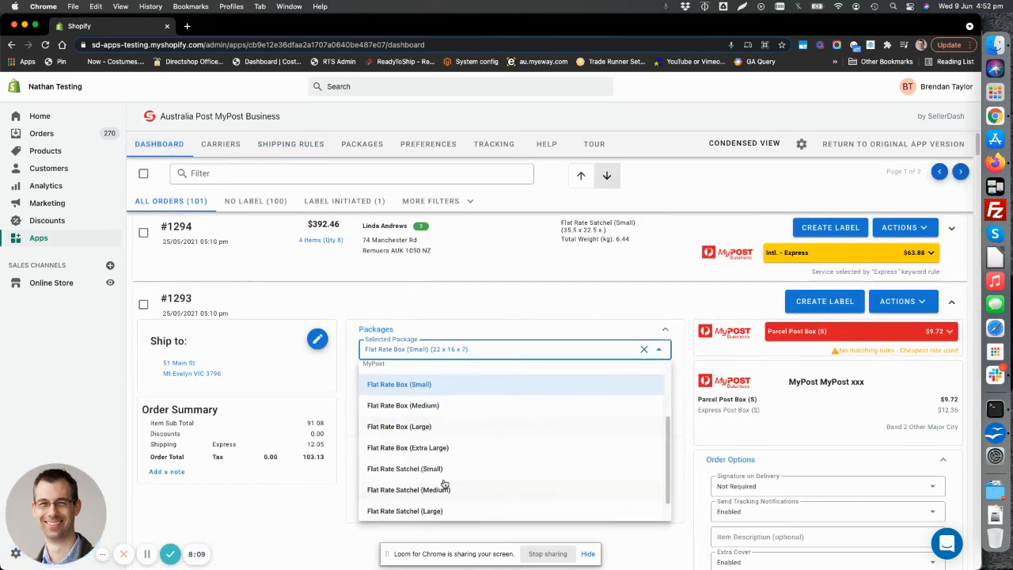
pyautogui.click(405, 468)
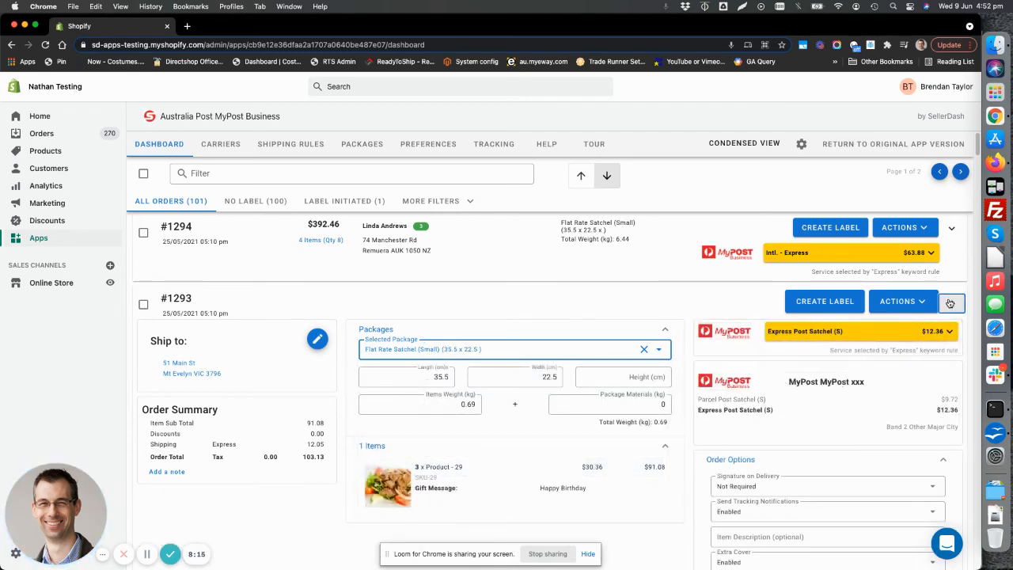
pyautogui.scroll(-3)
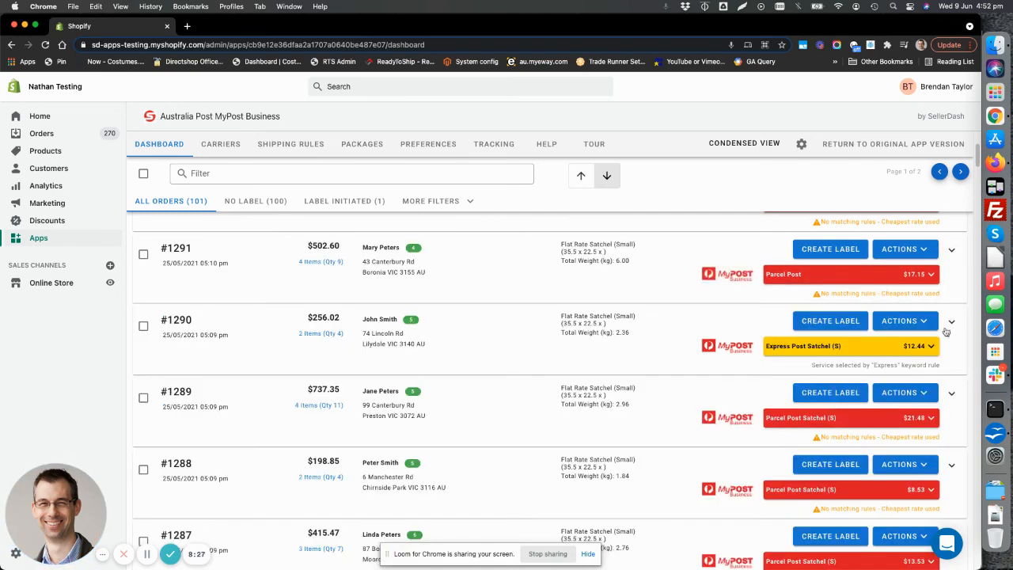
pyautogui.scroll(-3)
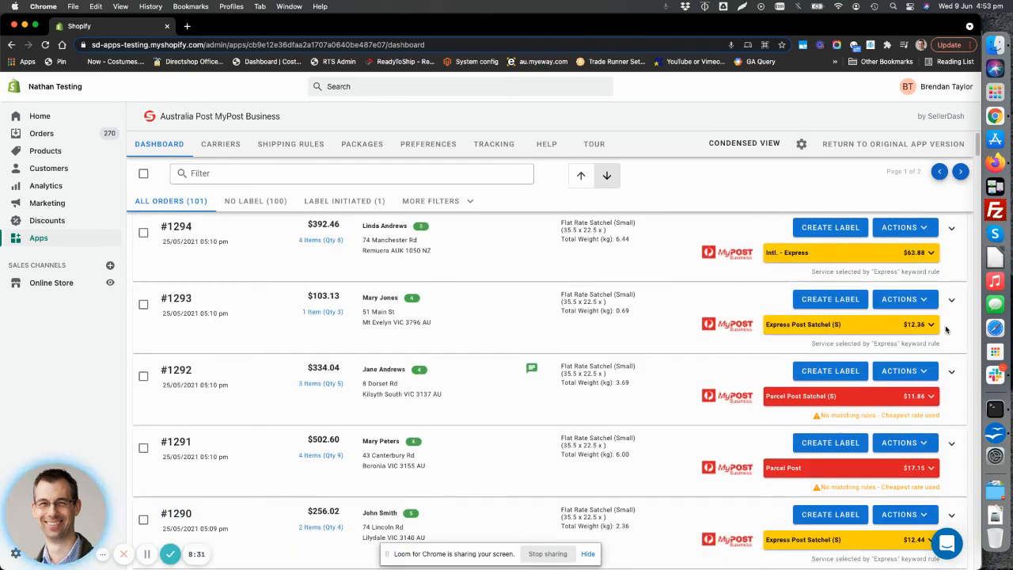
# Step: View the international Express rule using International Exp Parcels Merchandise 20kg
pyautogui.click(291, 143)
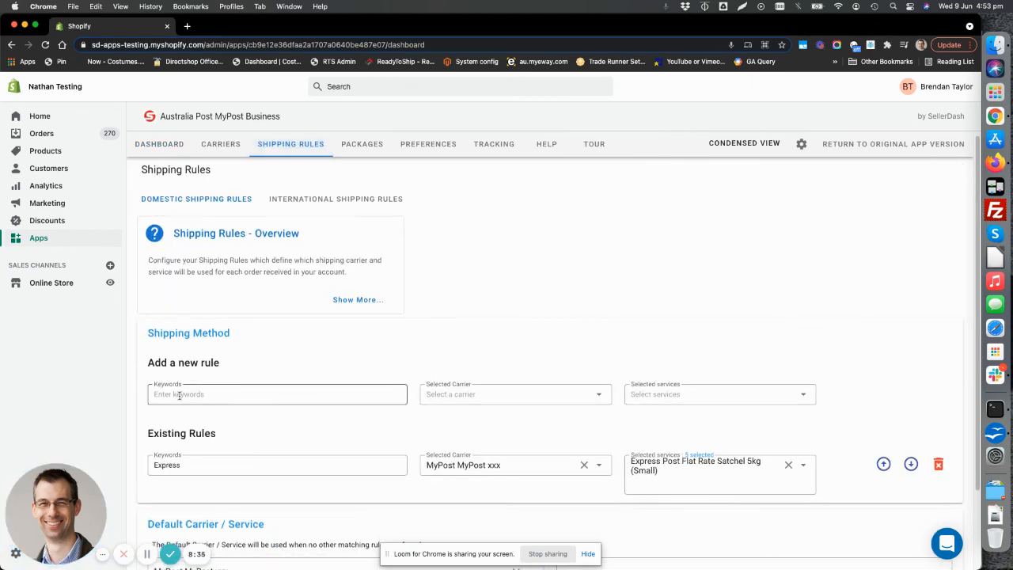
pyautogui.moveTo(884, 463)
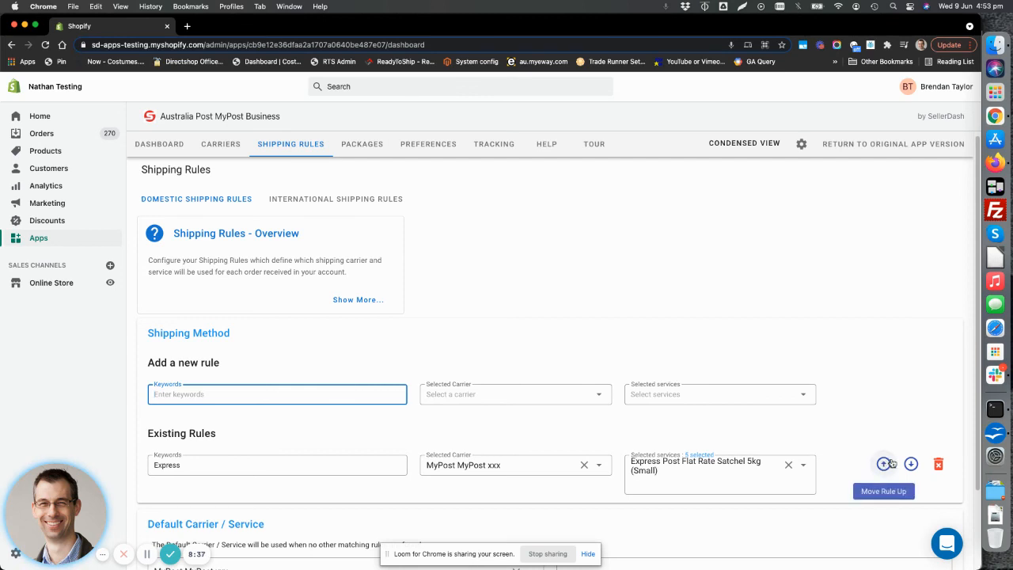
pyautogui.moveTo(560, 301)
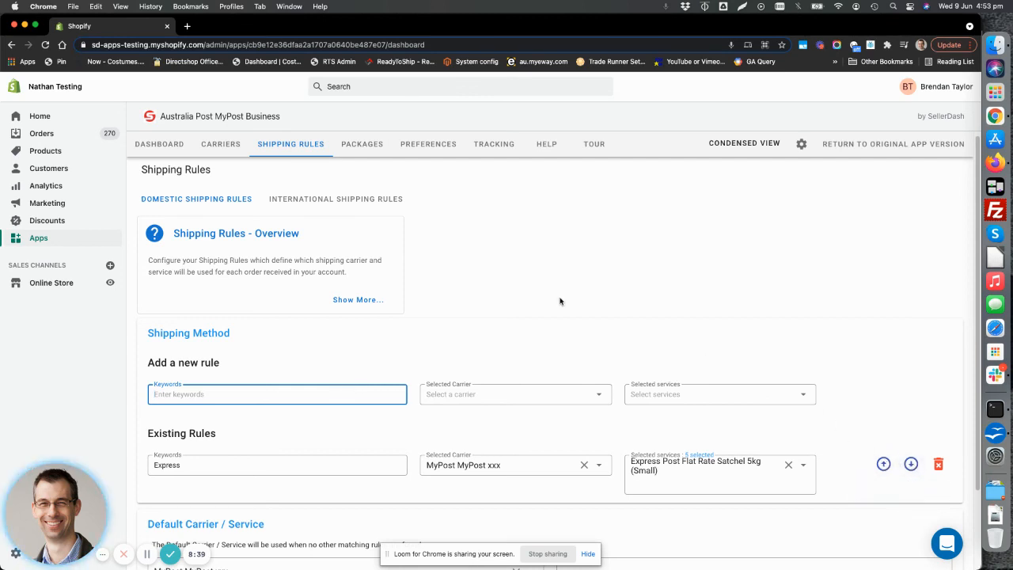
pyautogui.click(336, 199)
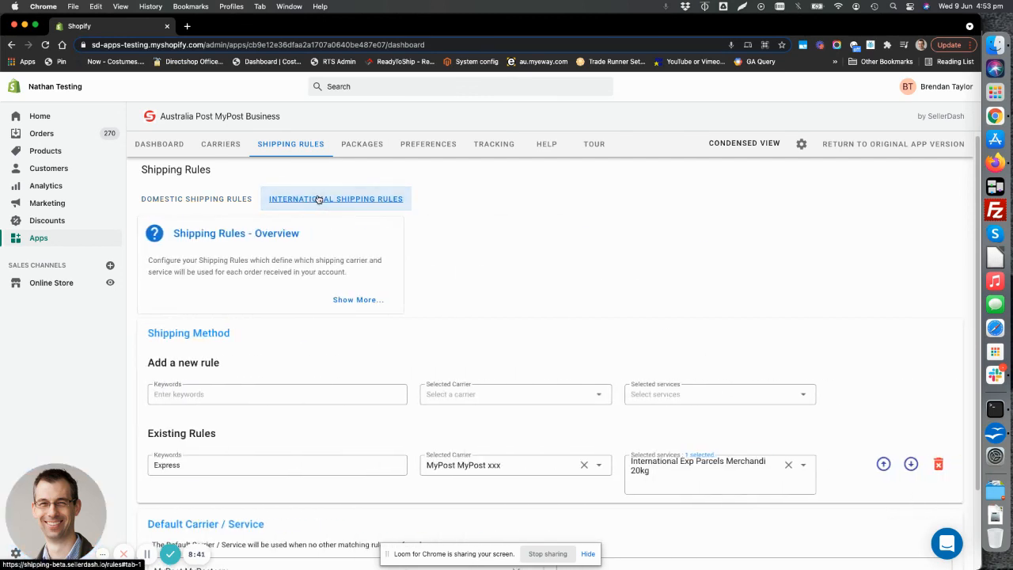
pyautogui.scroll(-3)
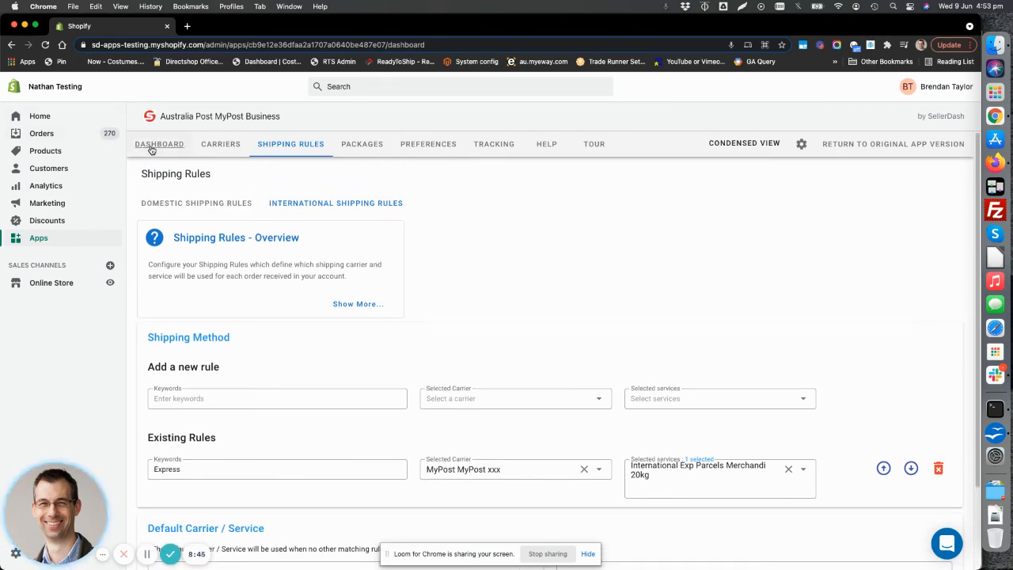
# Step: Switch the orders dashboard to Compact View and bring up its display options
pyautogui.click(158, 144)
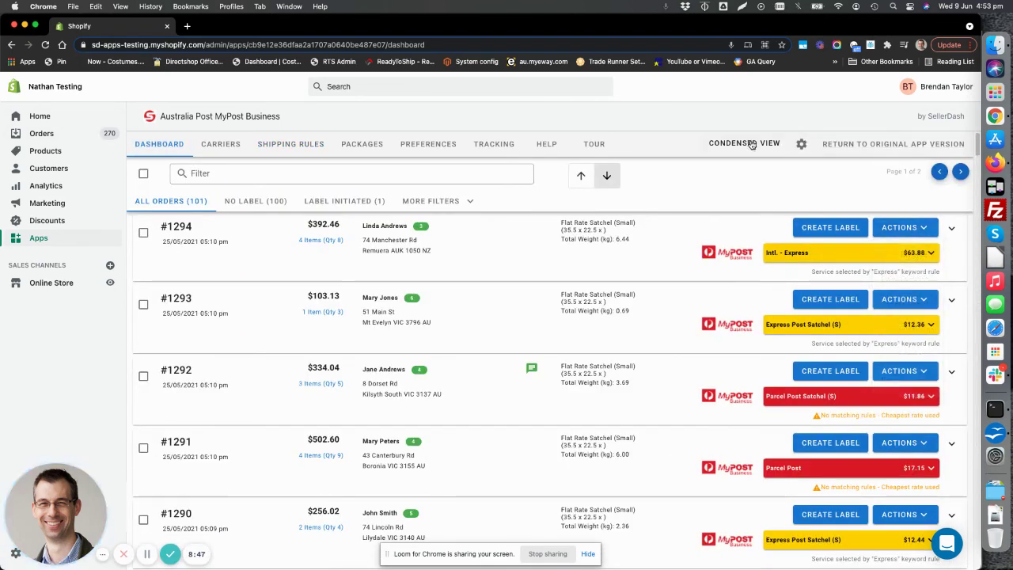
pyautogui.click(744, 143)
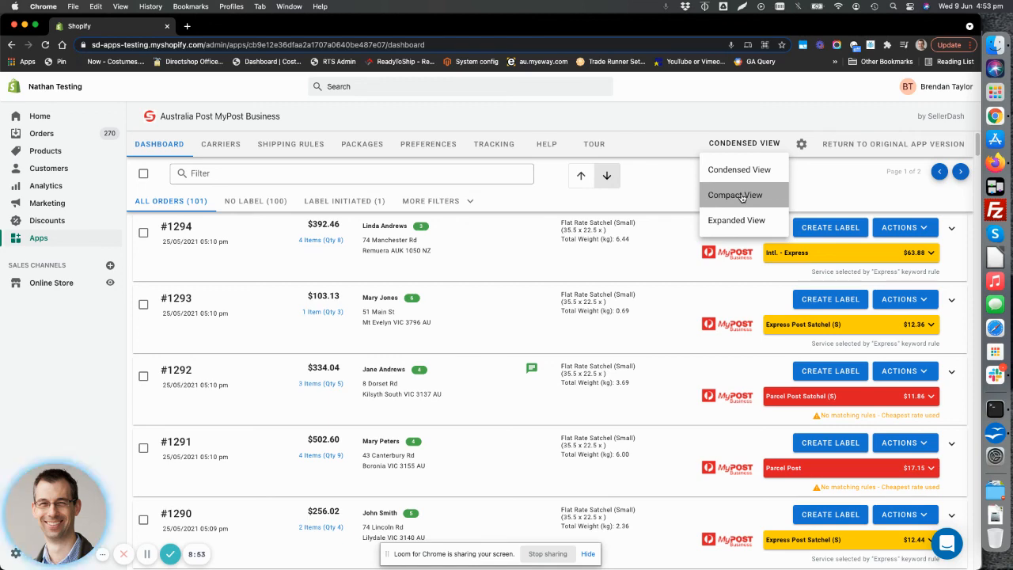
pyautogui.click(735, 195)
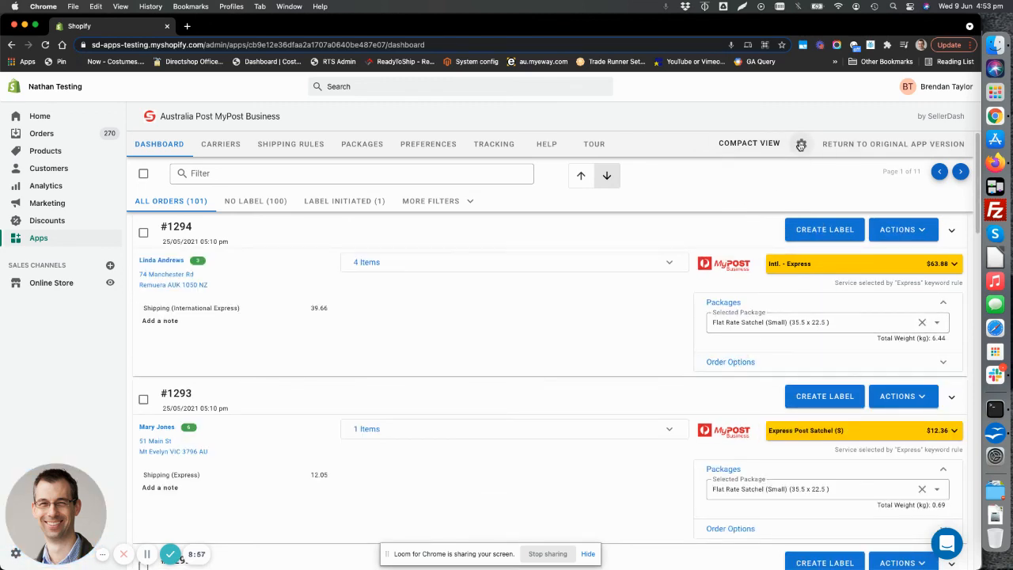
pyautogui.click(801, 142)
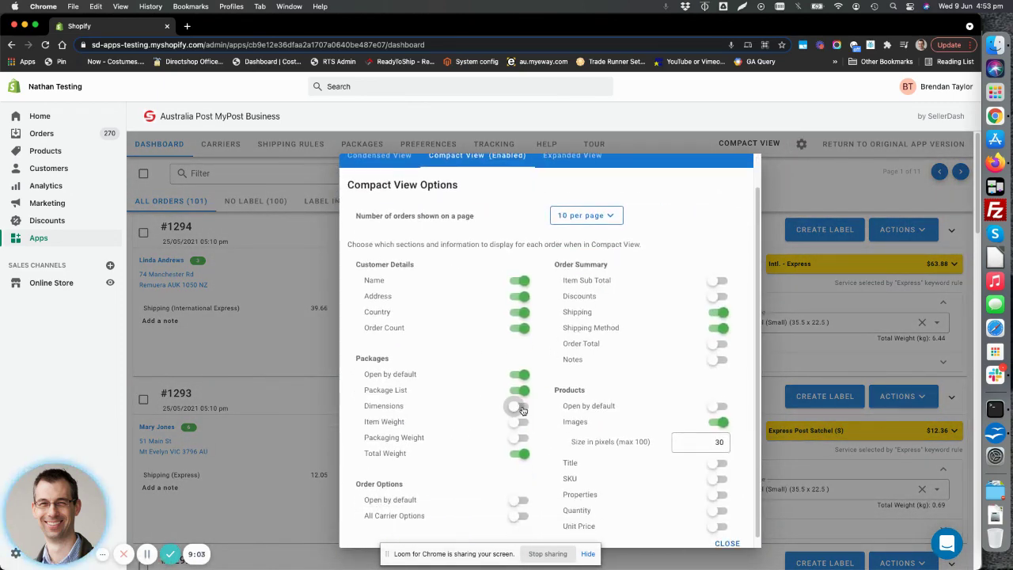
# Step: Enable Item Weight (with Dimensions) in Compact View Options and close them
pyautogui.click(518, 406)
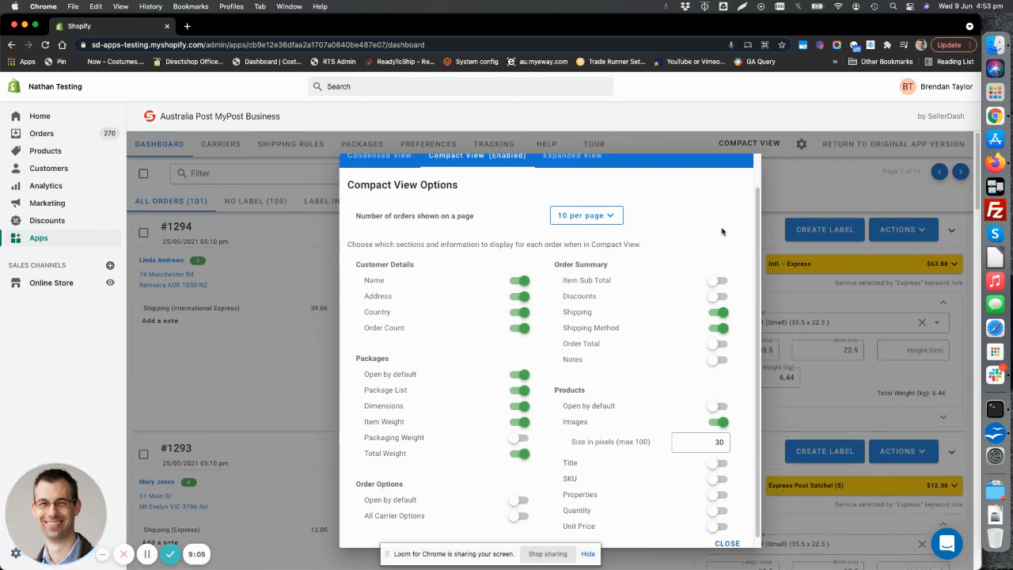
pyautogui.click(725, 544)
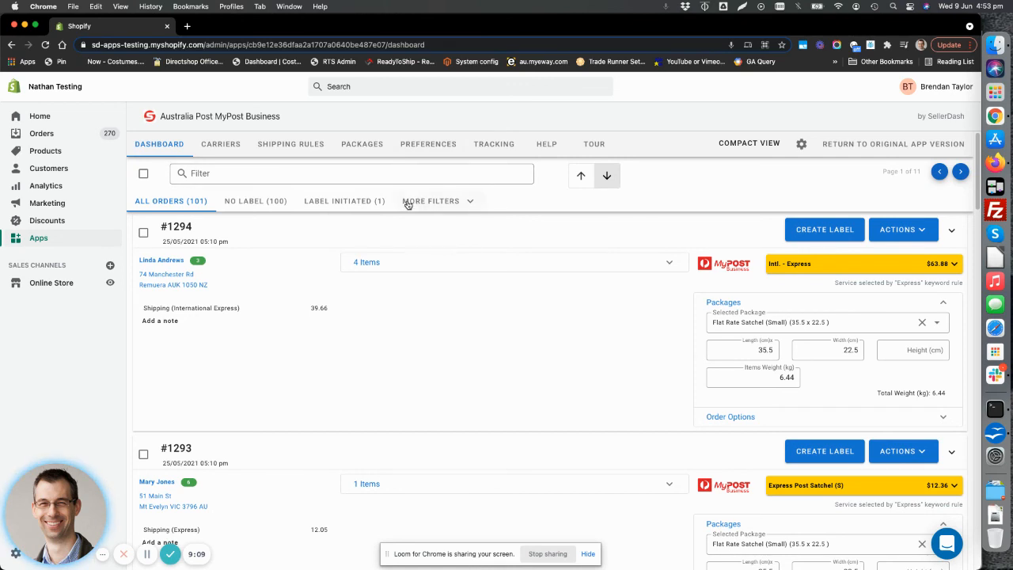
pyautogui.moveTo(504, 323)
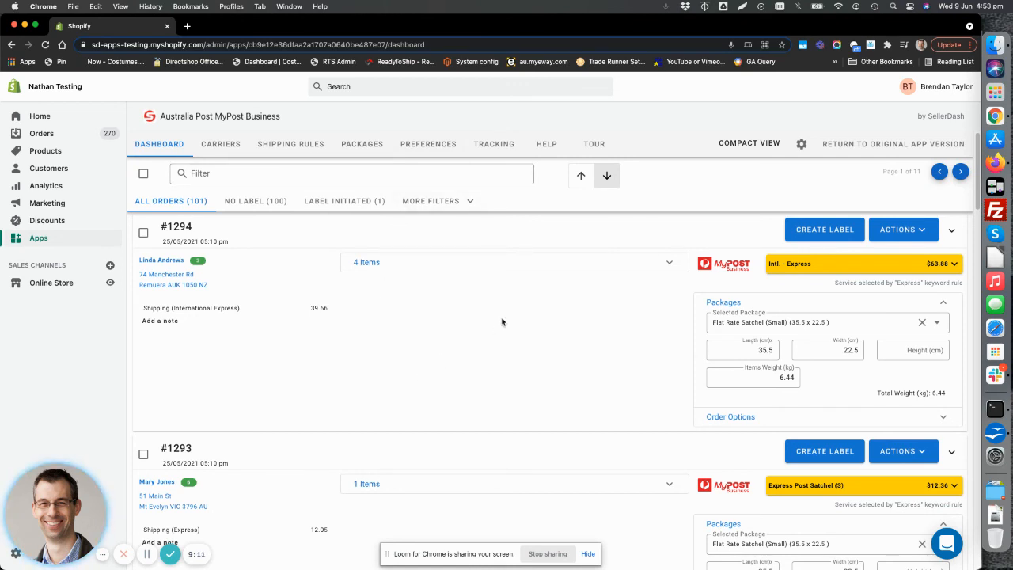